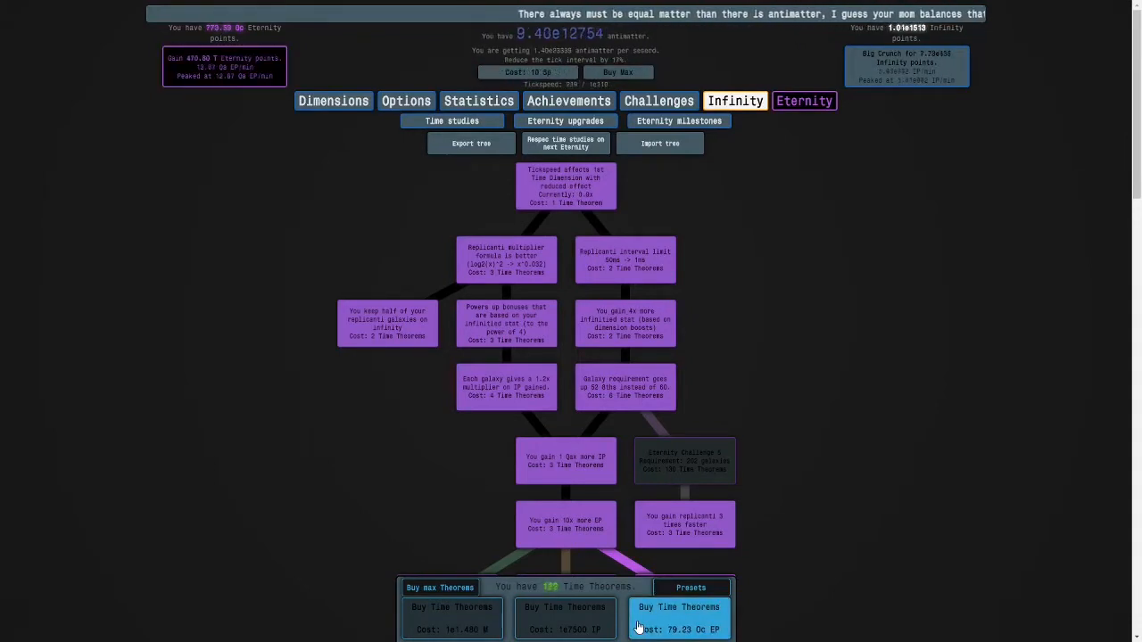
Step: Buy Time Theorems with Eternity Points up to 125, returning to the study tree
{"action": "left_click", "coordinate": [679, 613]}
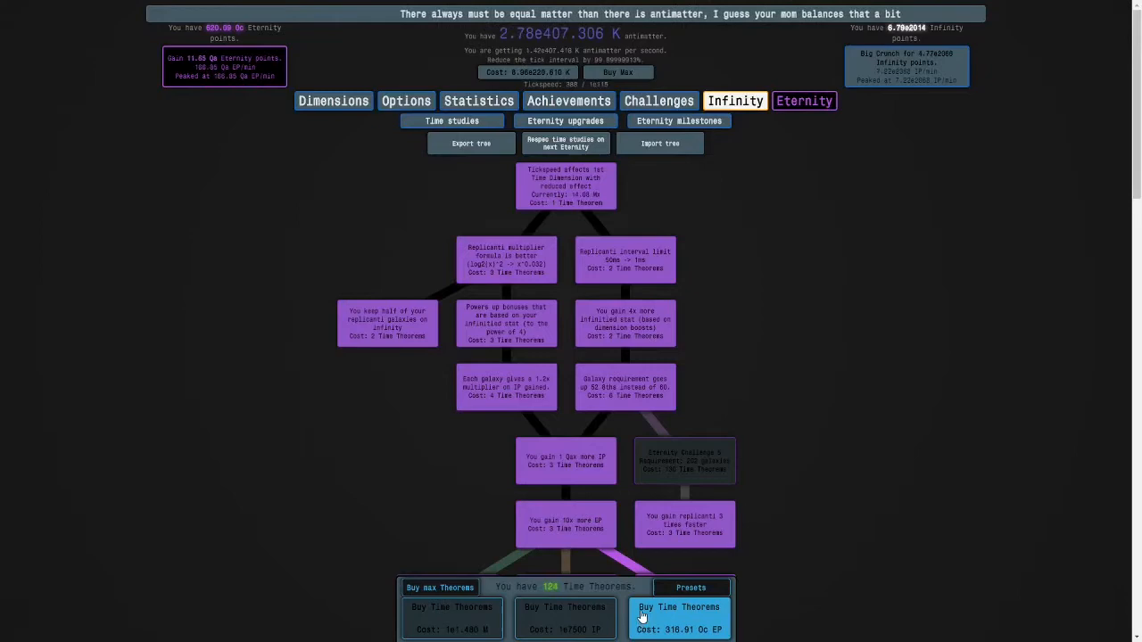
{"action": "left_click", "coordinate": [566, 120]}
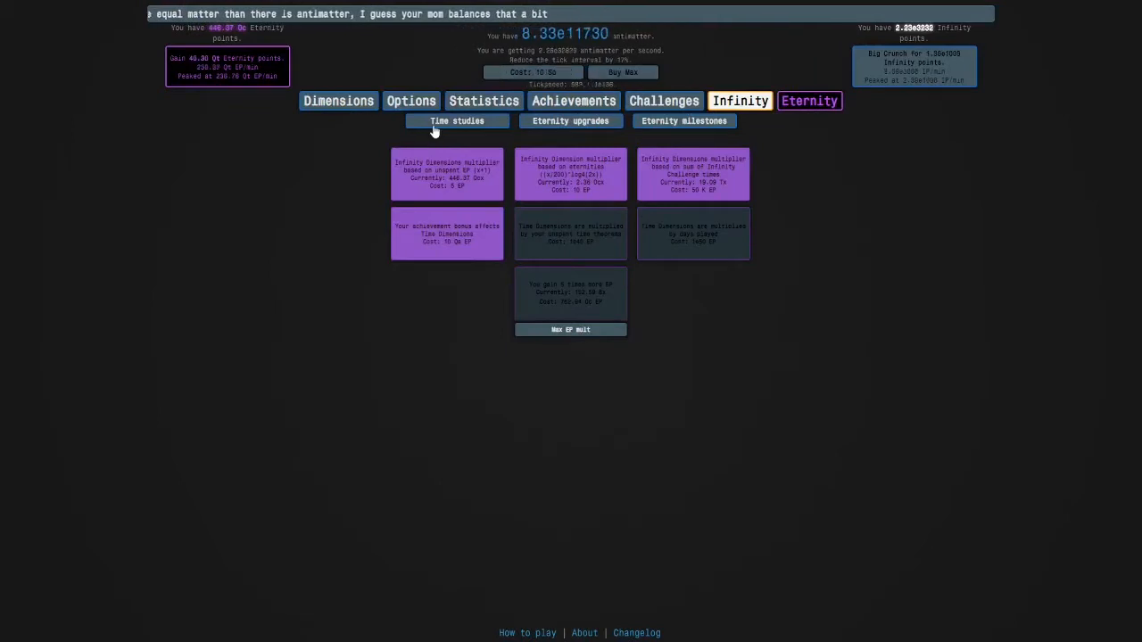
{"action": "left_click", "coordinate": [457, 120]}
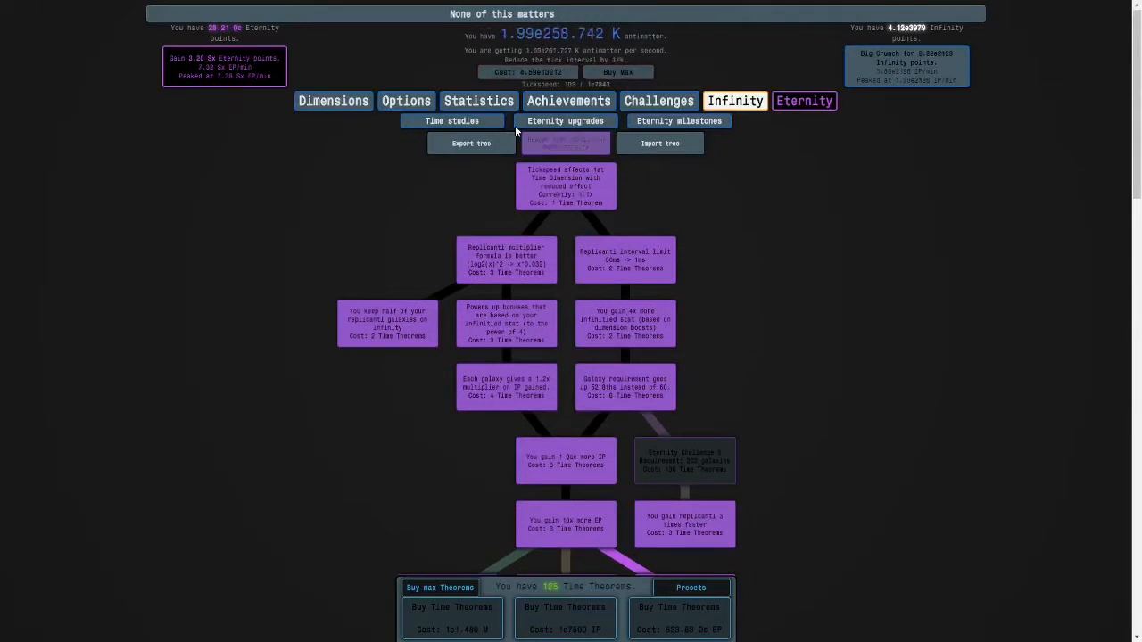
Step: Set time studies to respec on next Eternity and scroll down the tree
{"action": "left_click", "coordinate": [566, 143]}
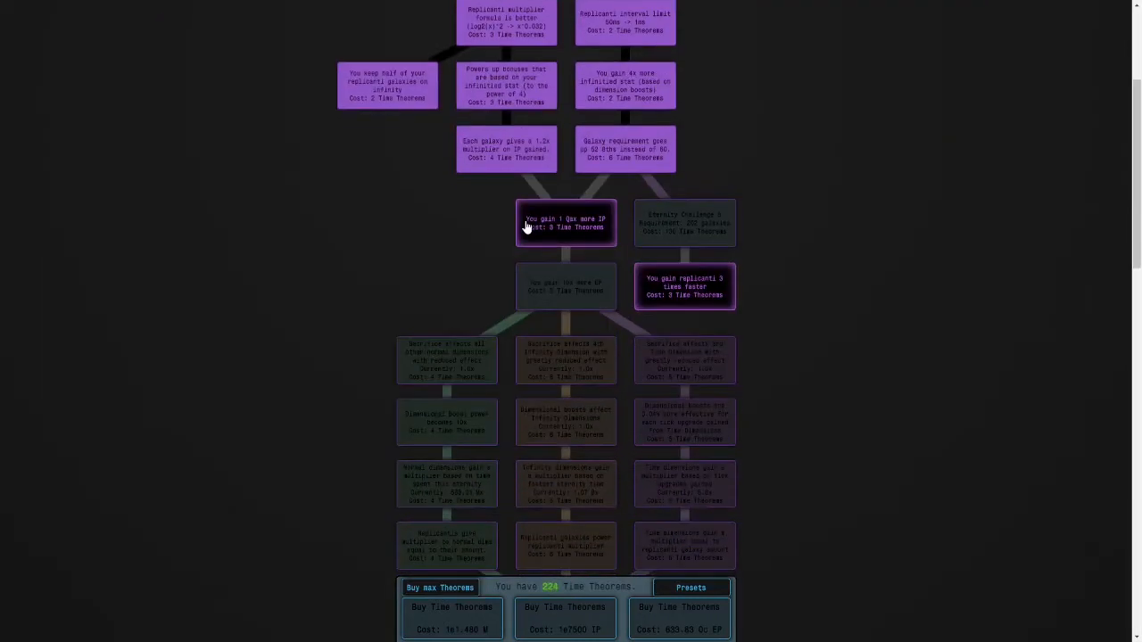
{"action": "scroll", "scroll_direction": "down", "scroll_amount": 3}
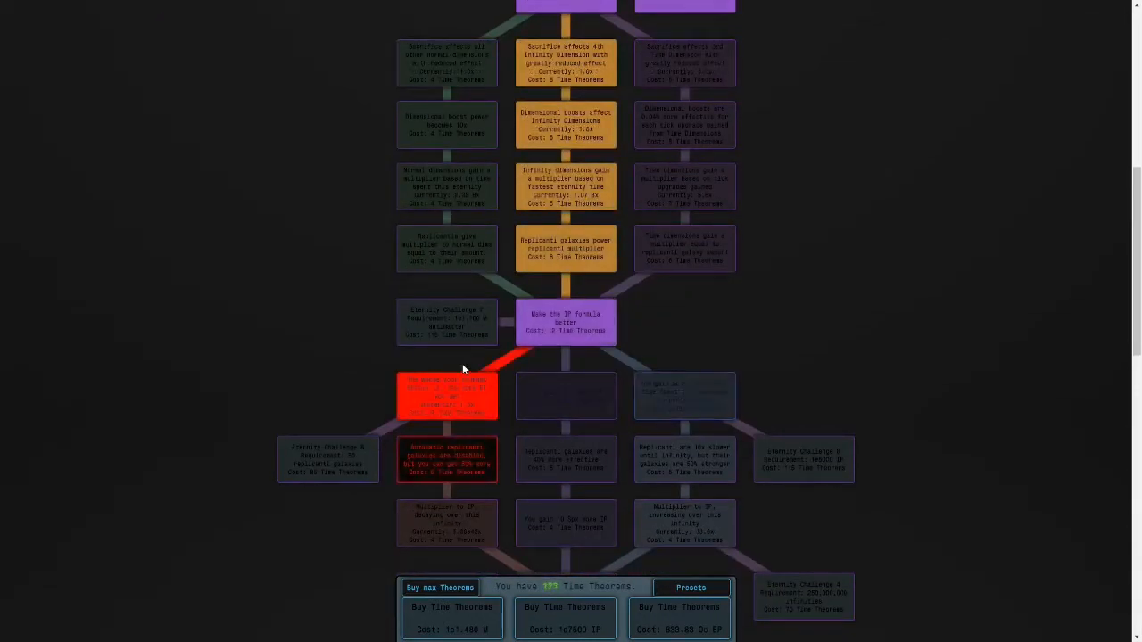
{"action": "scroll", "scroll_direction": "down", "scroll_amount": 3}
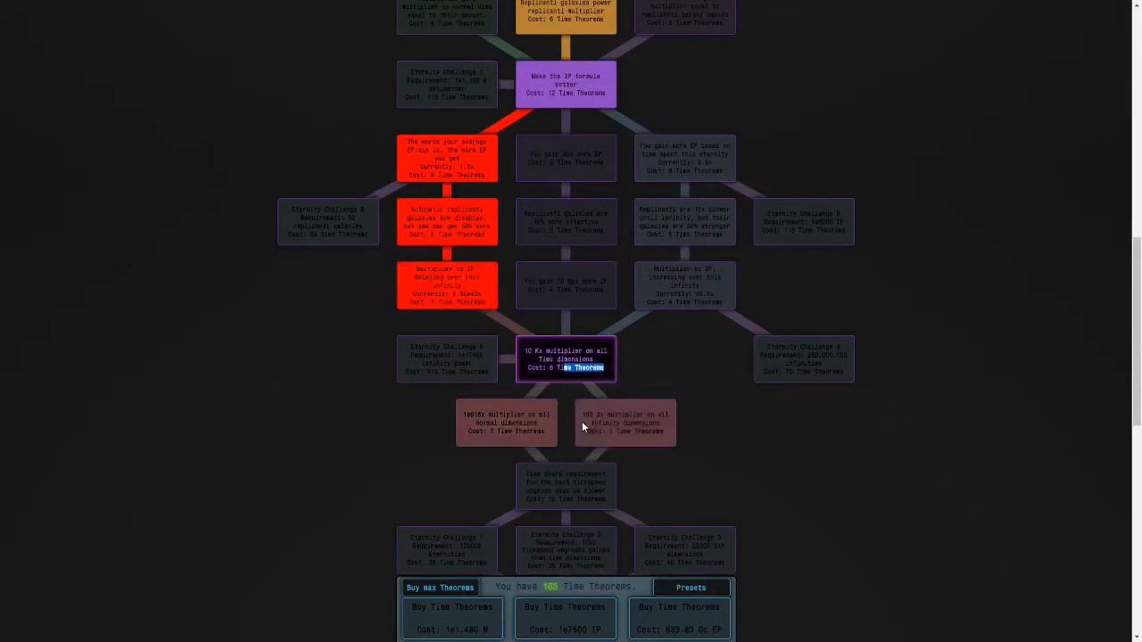
{"action": "scroll", "scroll_direction": "down", "scroll_amount": 3}
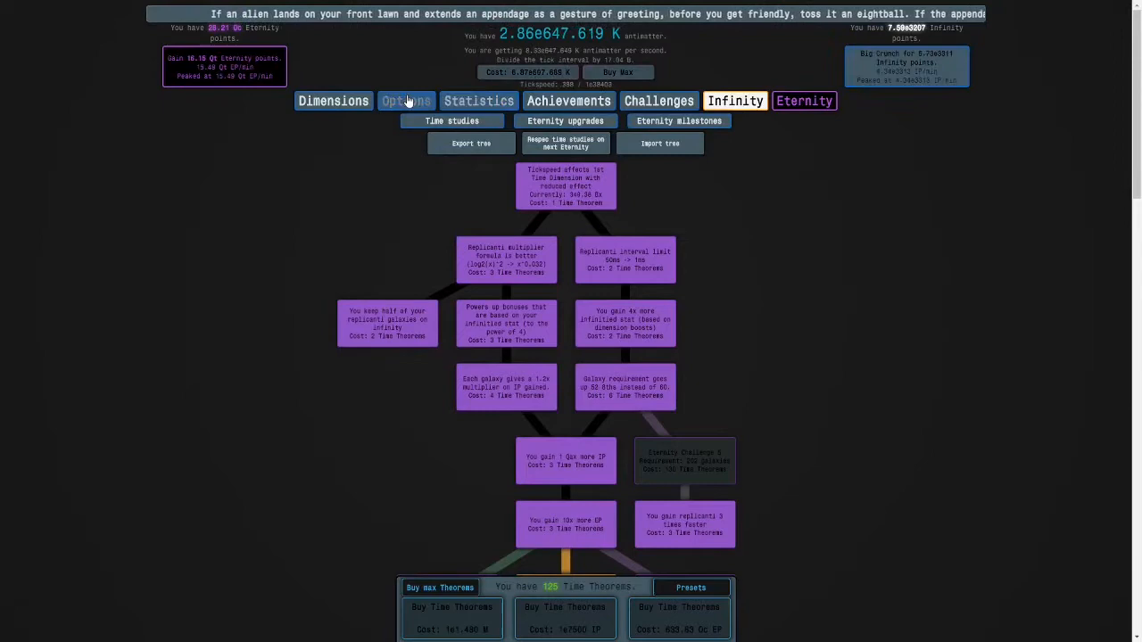
Step: Turn off the Automatic Big Crunch autobuyer
{"action": "left_click", "coordinate": [735, 100]}
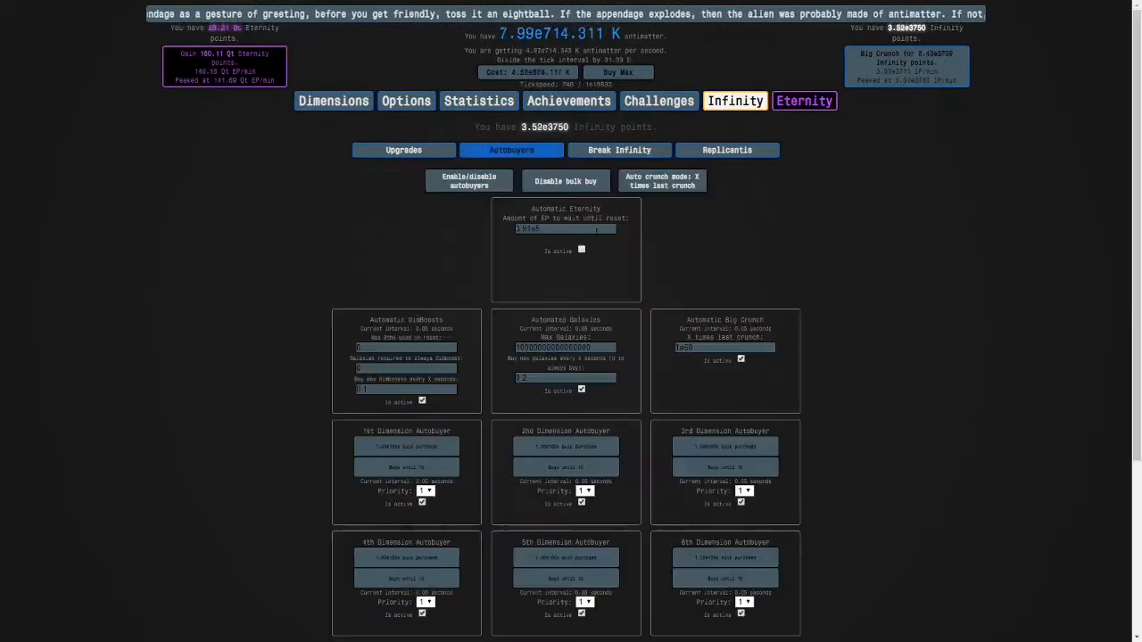
{"action": "left_click", "coordinate": [726, 149]}
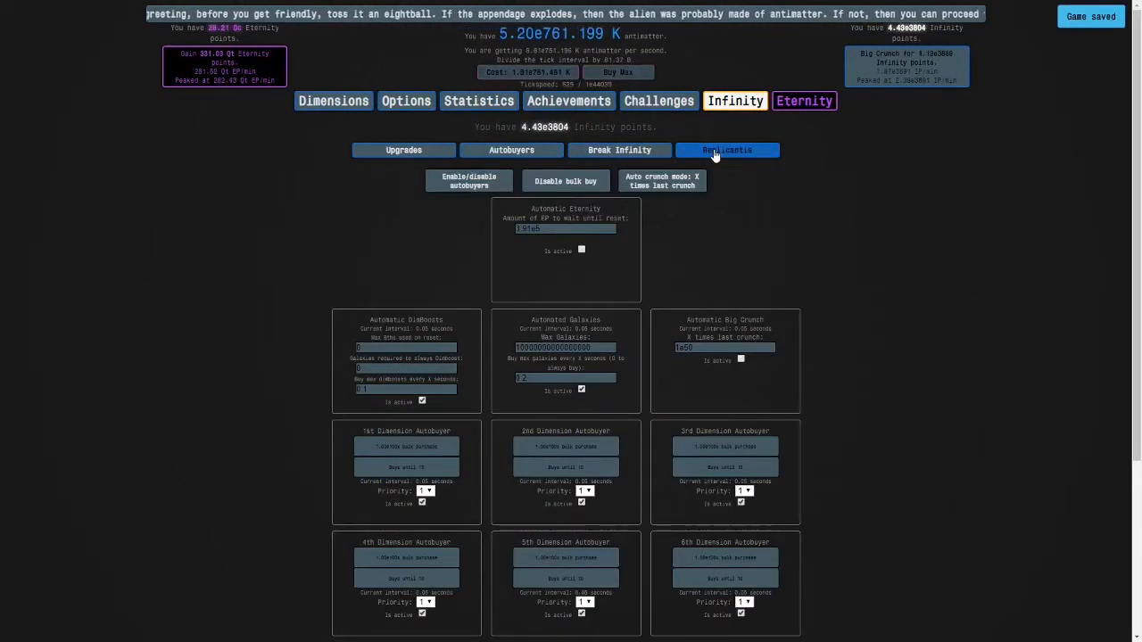
{"action": "left_click", "coordinate": [727, 149]}
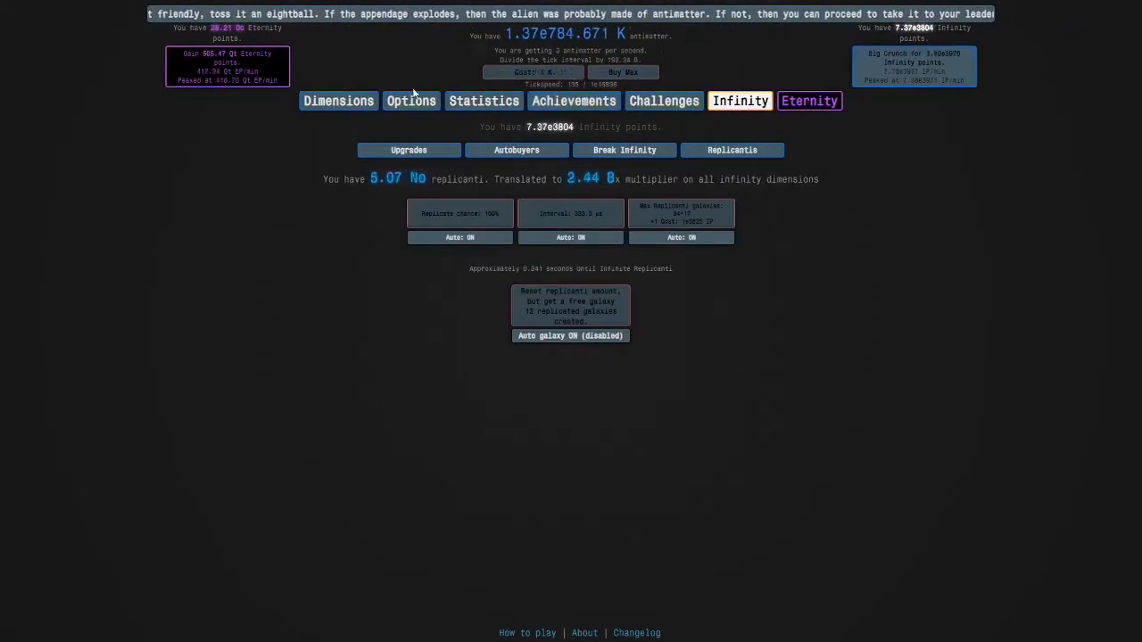
Step: Grow replicanti and trade them for a free galaxy, checking Antimatter Dimensions between
{"action": "left_click", "coordinate": [401, 120]}
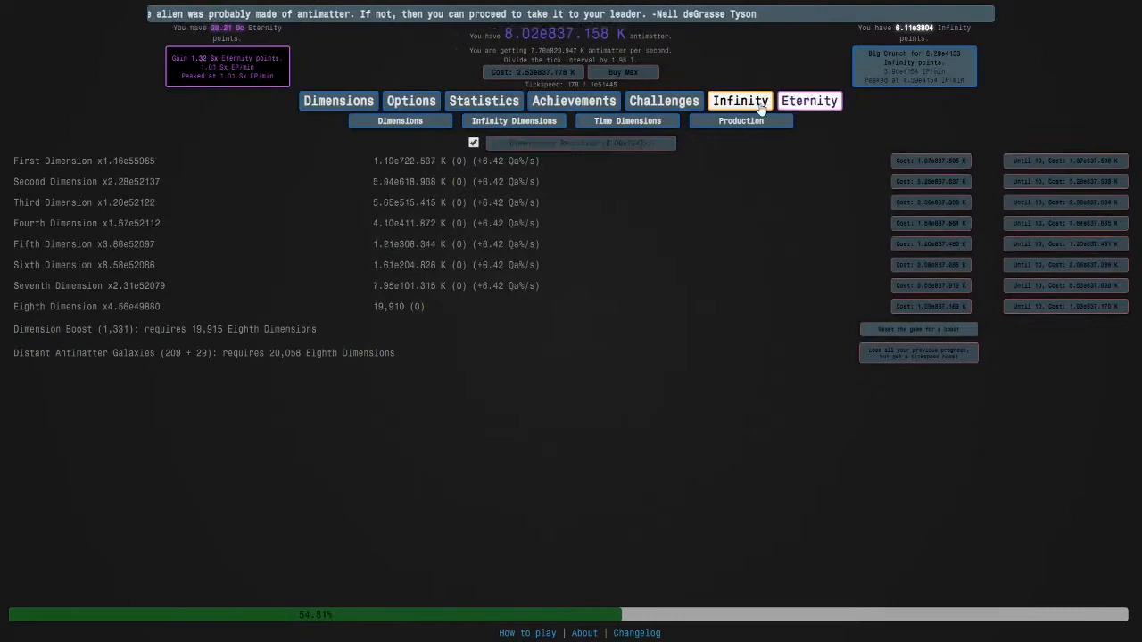
{"action": "left_click", "coordinate": [731, 150]}
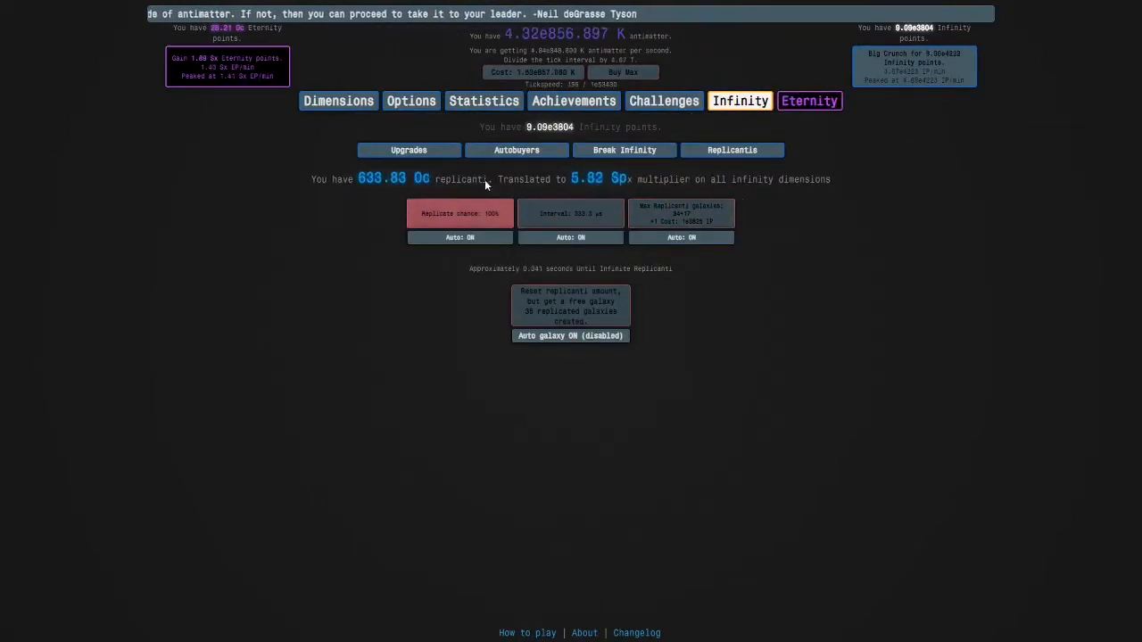
{"action": "left_click", "coordinate": [338, 100]}
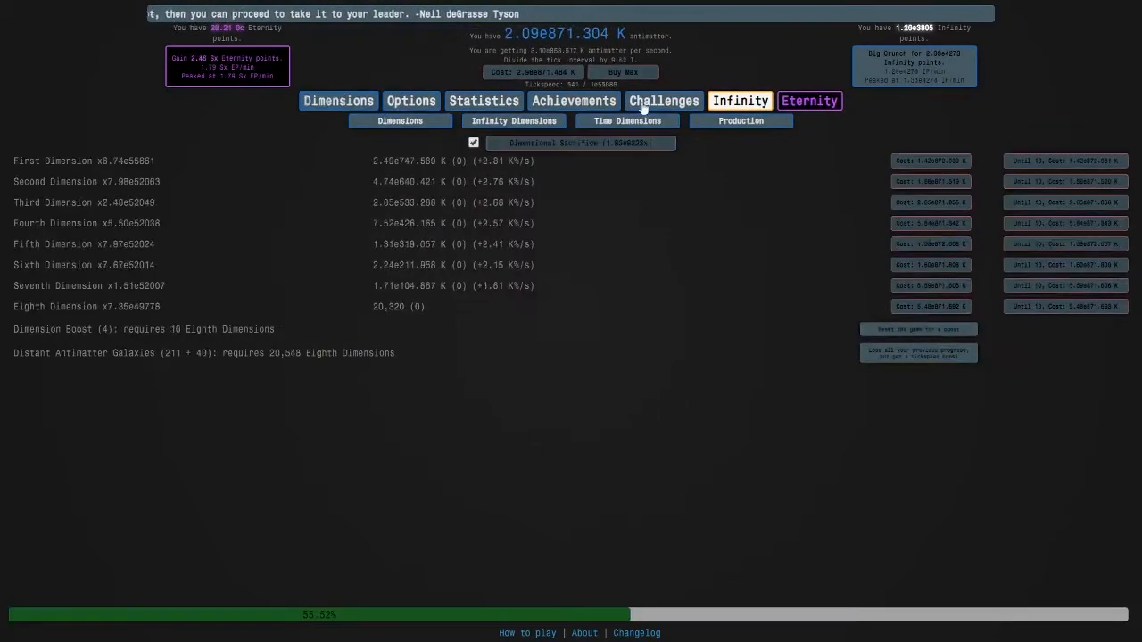
{"action": "left_click", "coordinate": [739, 100]}
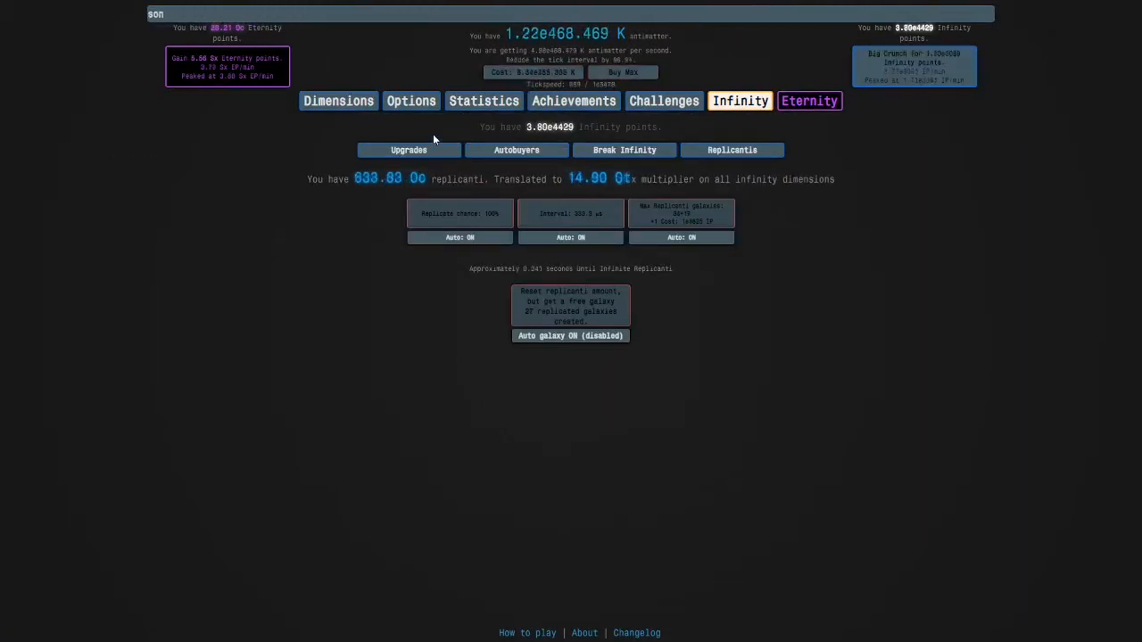
{"action": "left_click", "coordinate": [338, 100]}
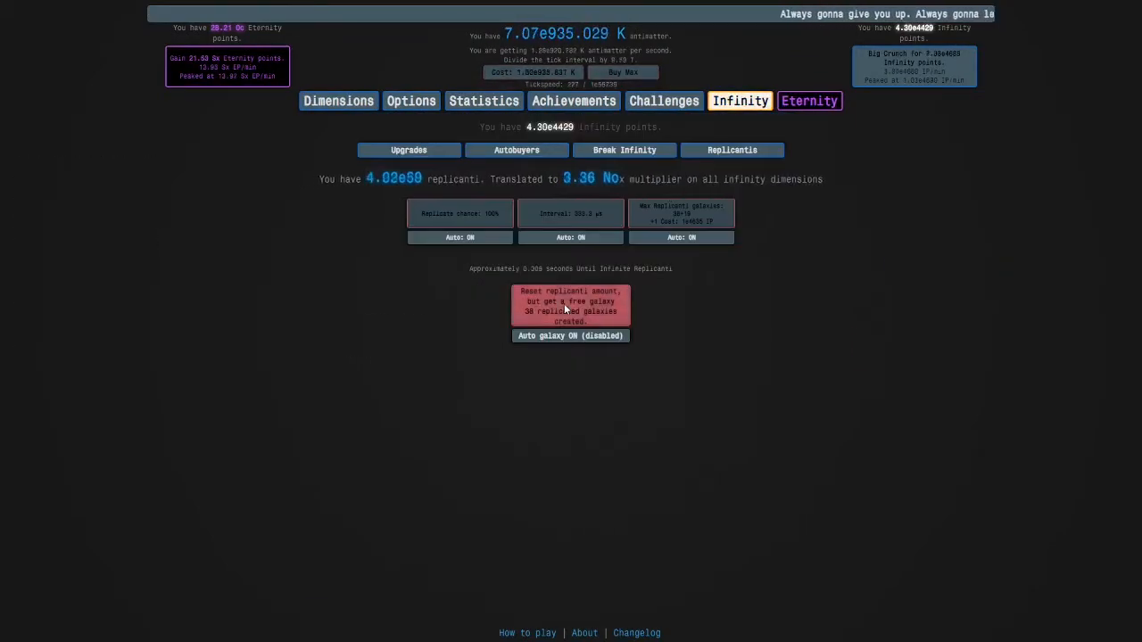
{"action": "left_click", "coordinate": [339, 100]}
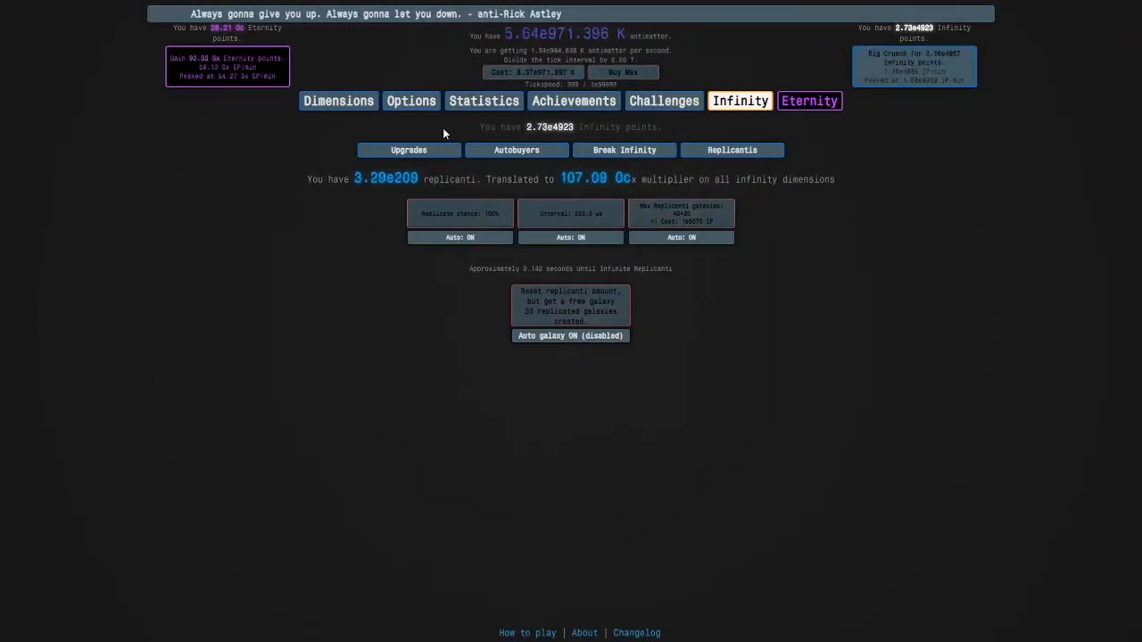
{"action": "left_click", "coordinate": [338, 100]}
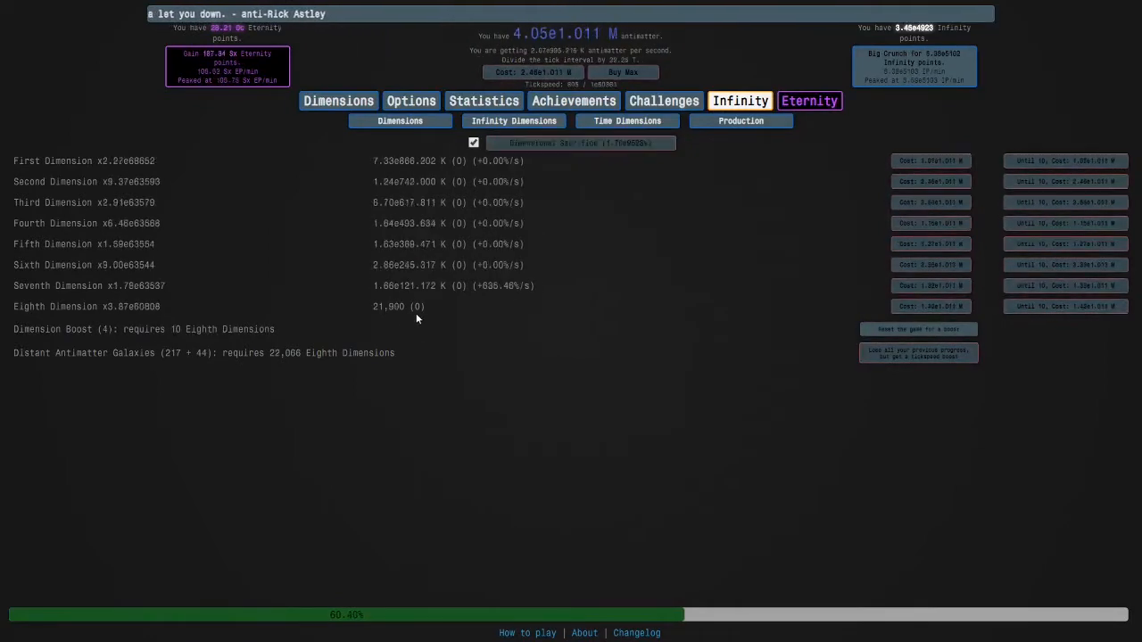
Step: Start the Eternity Challenge where Dimensions 5–8 produce nothing
{"action": "left_click", "coordinate": [579, 143]}
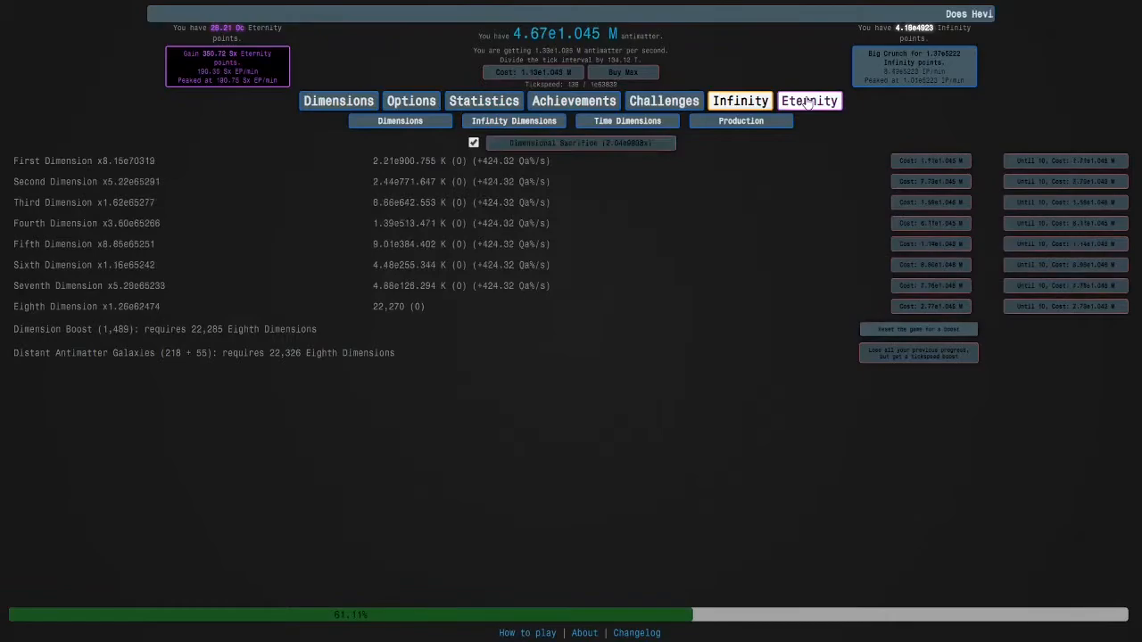
{"action": "left_click", "coordinate": [809, 100]}
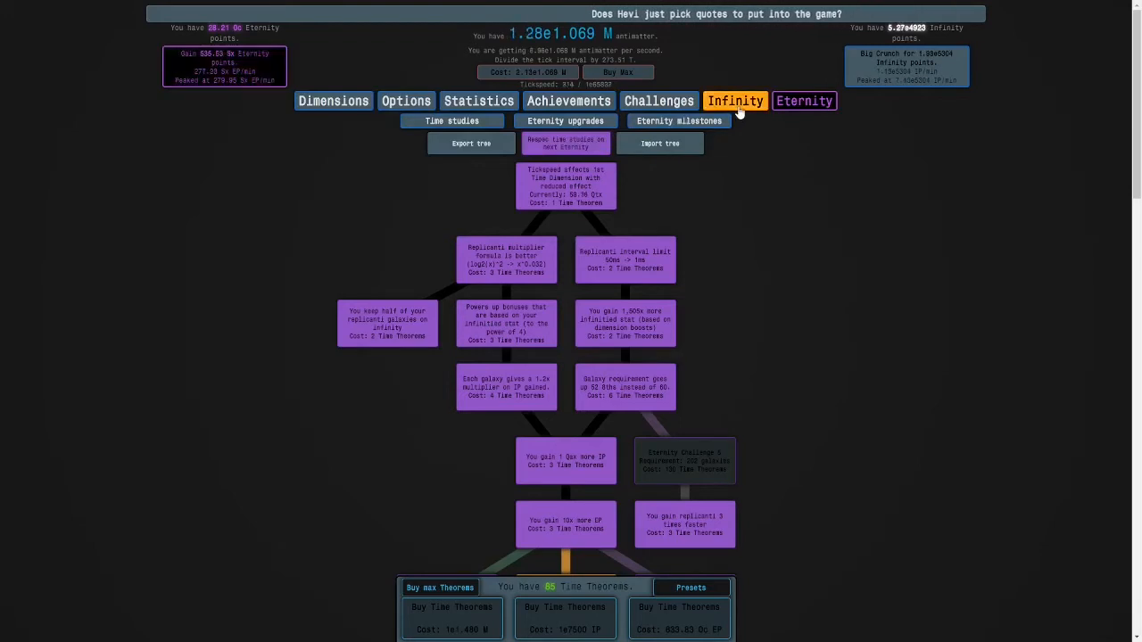
{"action": "left_click", "coordinate": [735, 100]}
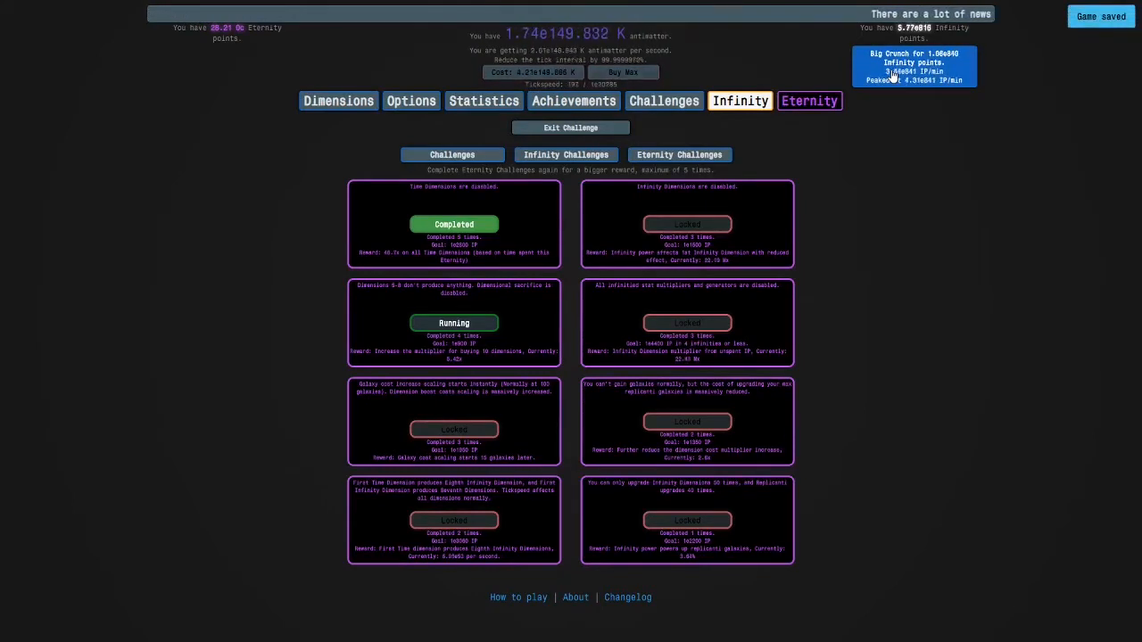
Step: Big Crunch twice for Infinity Points, taking a replicanti galaxy in between
{"action": "left_click", "coordinate": [739, 100]}
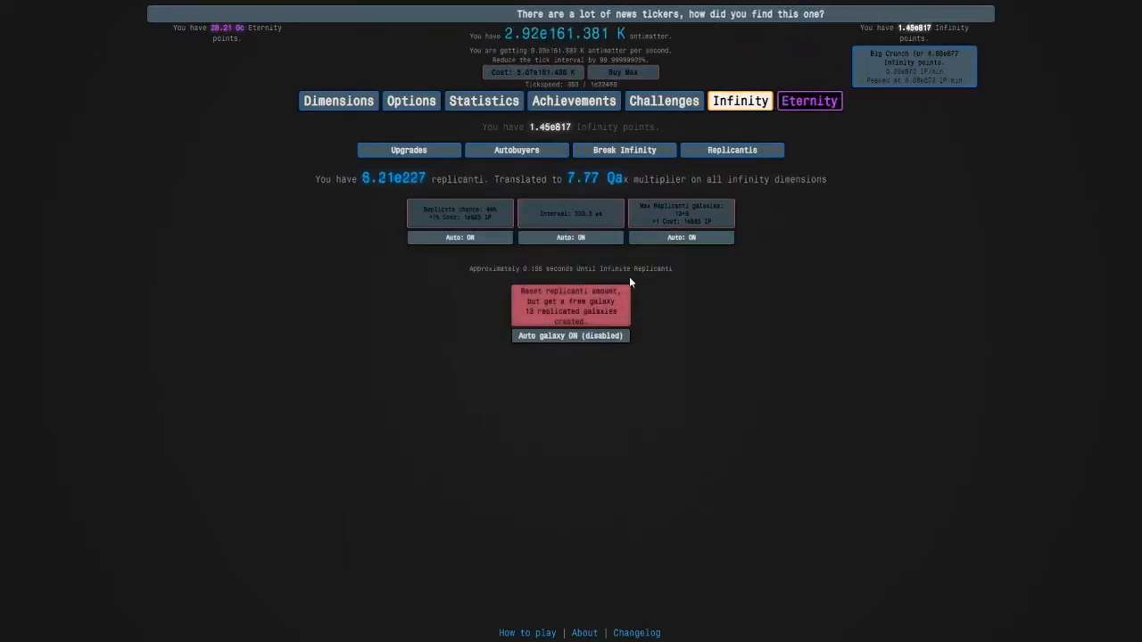
{"action": "left_click", "coordinate": [570, 305]}
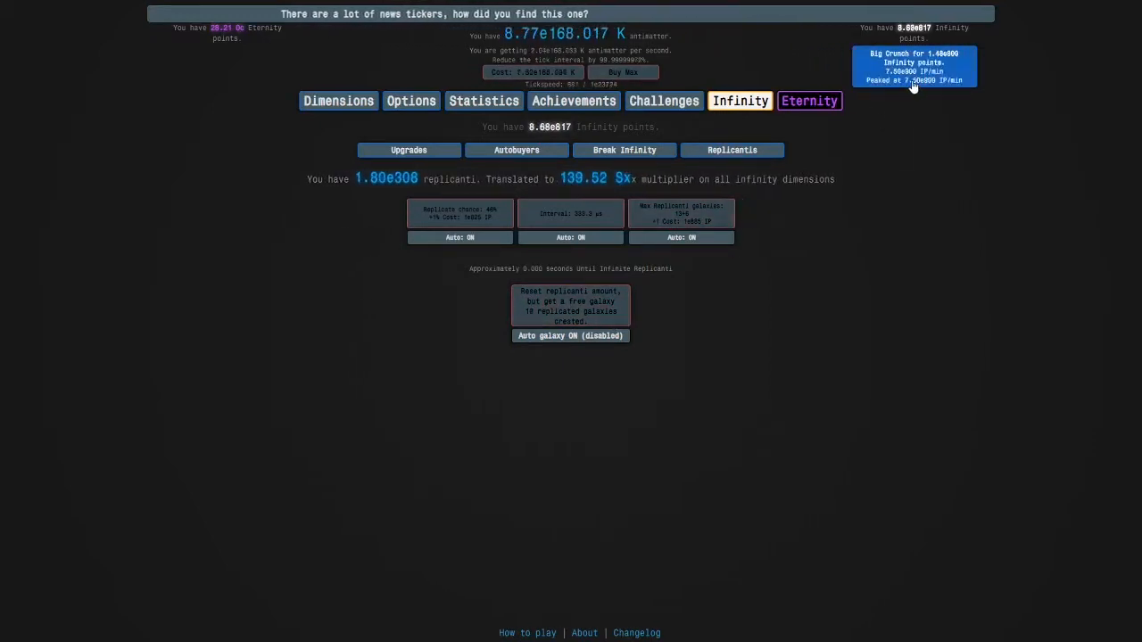
{"action": "left_click", "coordinate": [914, 66]}
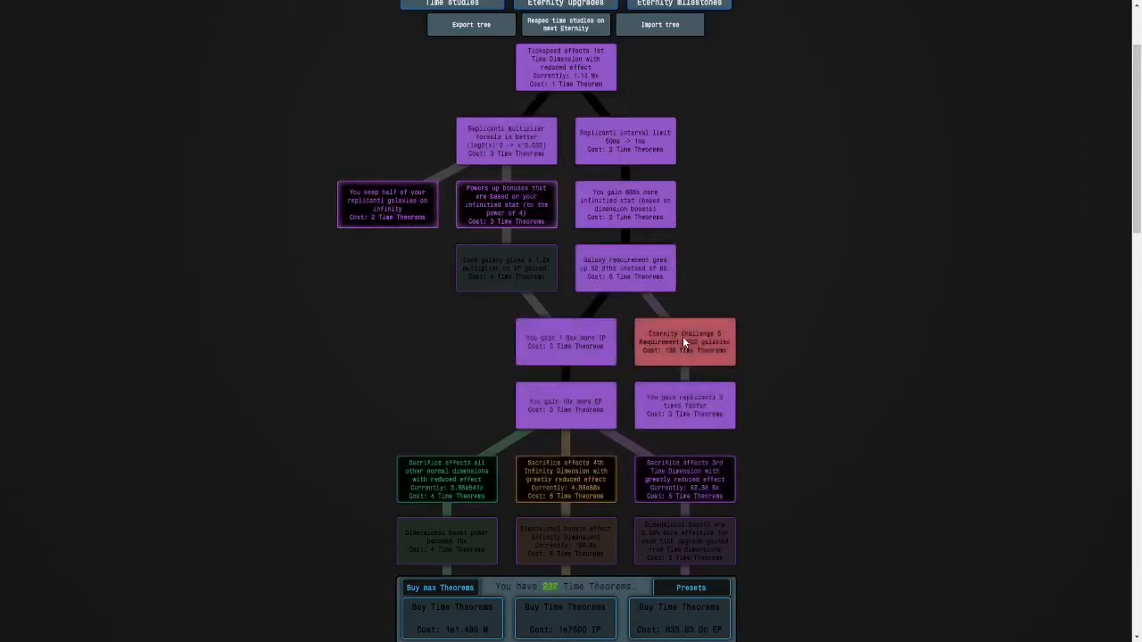
Step: Scroll down the time study tree toward the Time Dimension studies
{"action": "scroll", "scroll_direction": "down", "scroll_amount": 3}
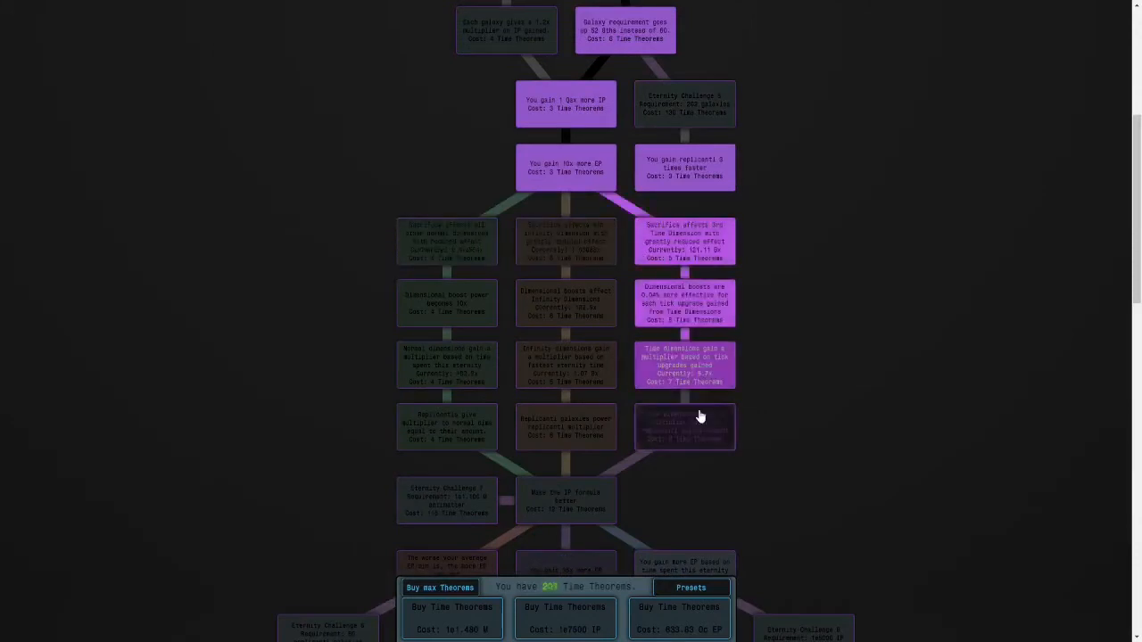
{"action": "scroll", "scroll_direction": "down", "scroll_amount": 3}
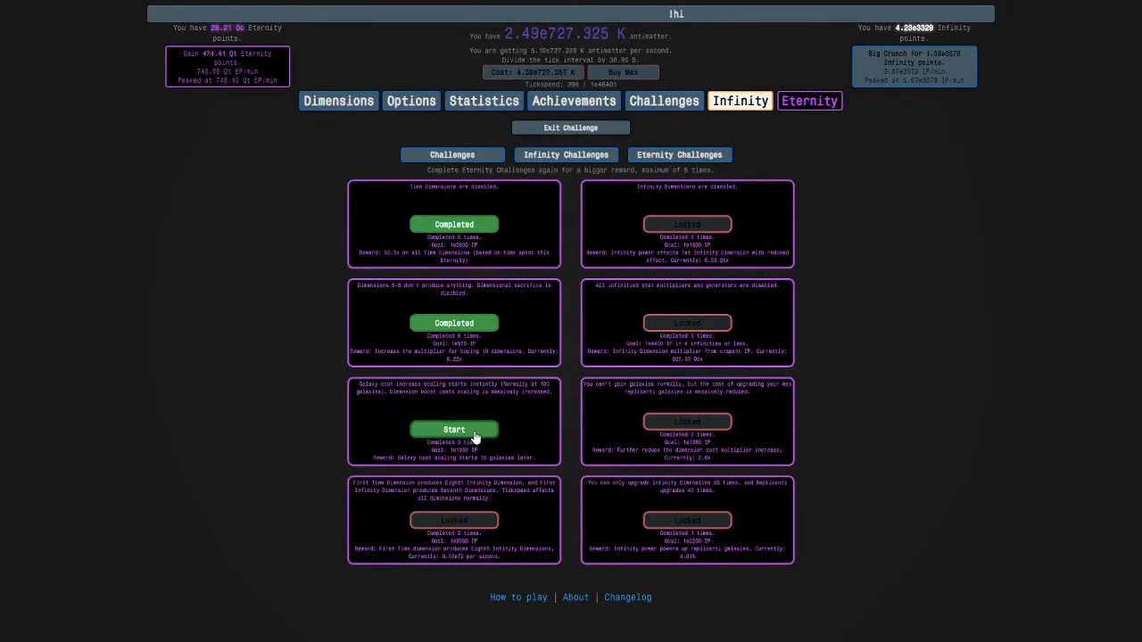
Step: Start the galaxy cost scaling Eternity Challenge and return to time studies
{"action": "left_click", "coordinate": [454, 429]}
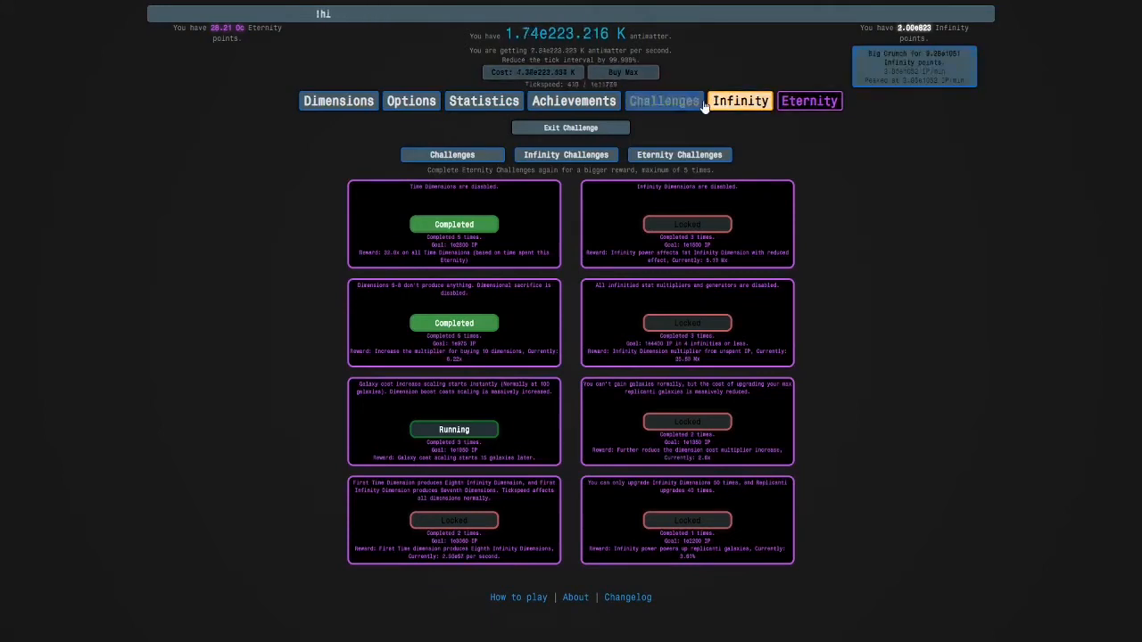
{"action": "left_click", "coordinate": [740, 101]}
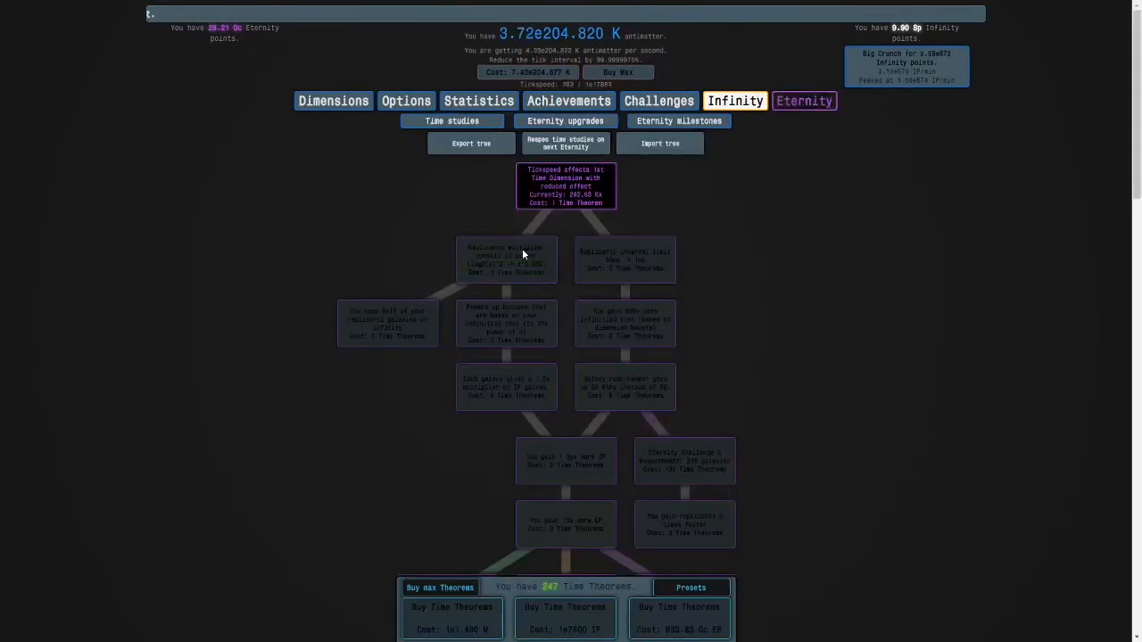
Step: Buy the 'Each galaxy gives a 1.2x multiplier' study and scroll the tree
{"action": "left_click", "coordinate": [506, 386]}
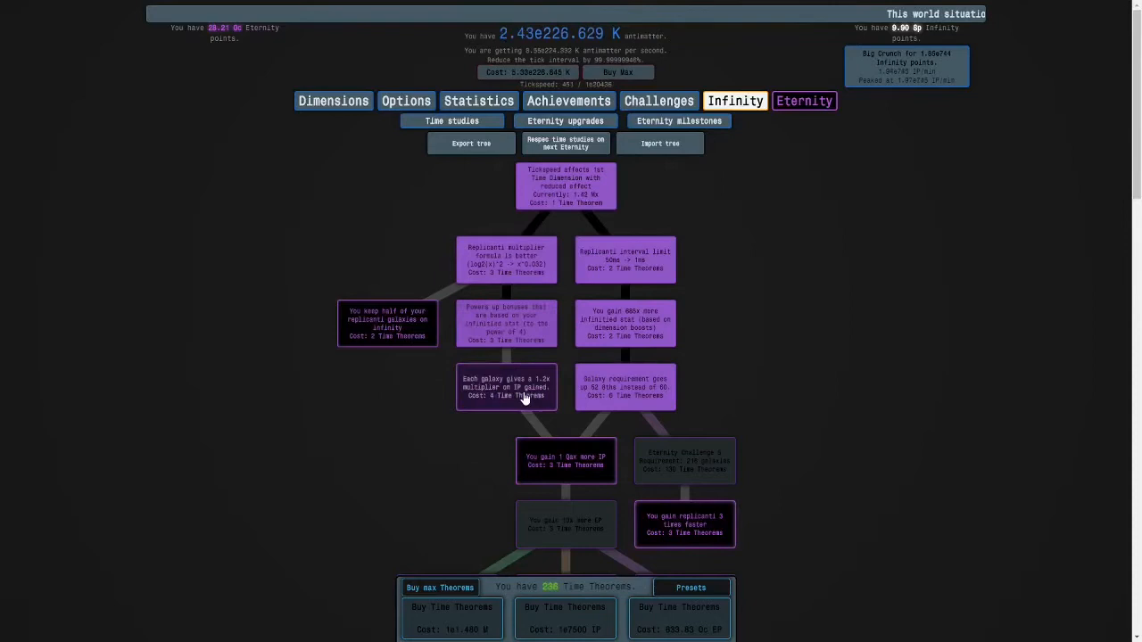
{"action": "scroll", "scroll_direction": "down", "scroll_amount": 3}
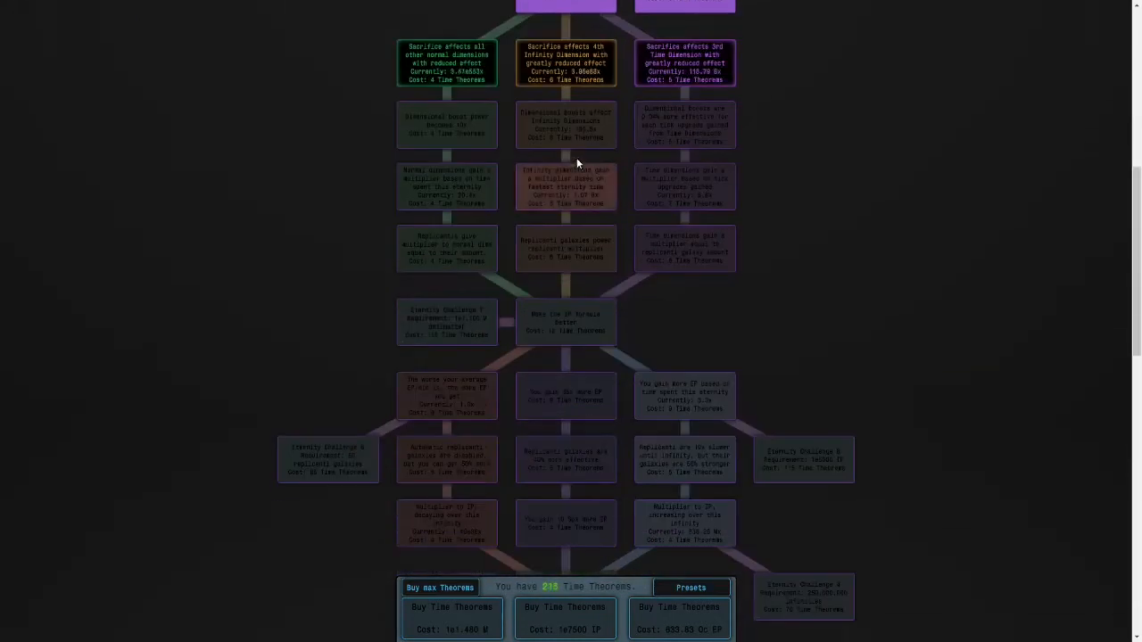
{"action": "left_click", "coordinate": [566, 125]}
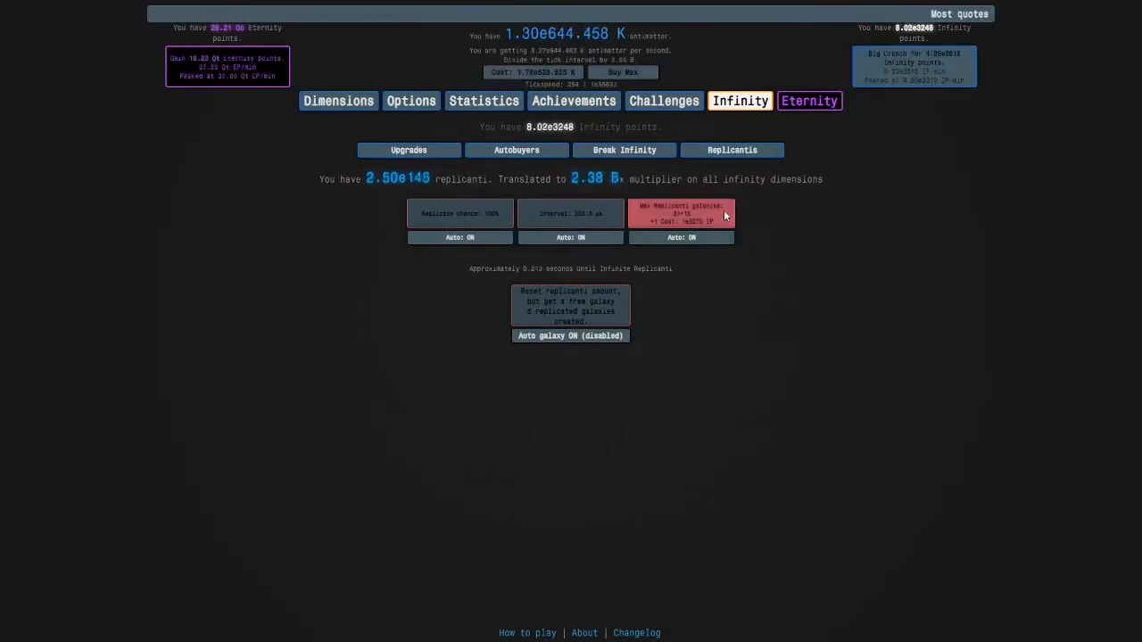
Step: Raise the maximum replicanti galaxies and go to the Eternity section
{"action": "left_click", "coordinate": [681, 214]}
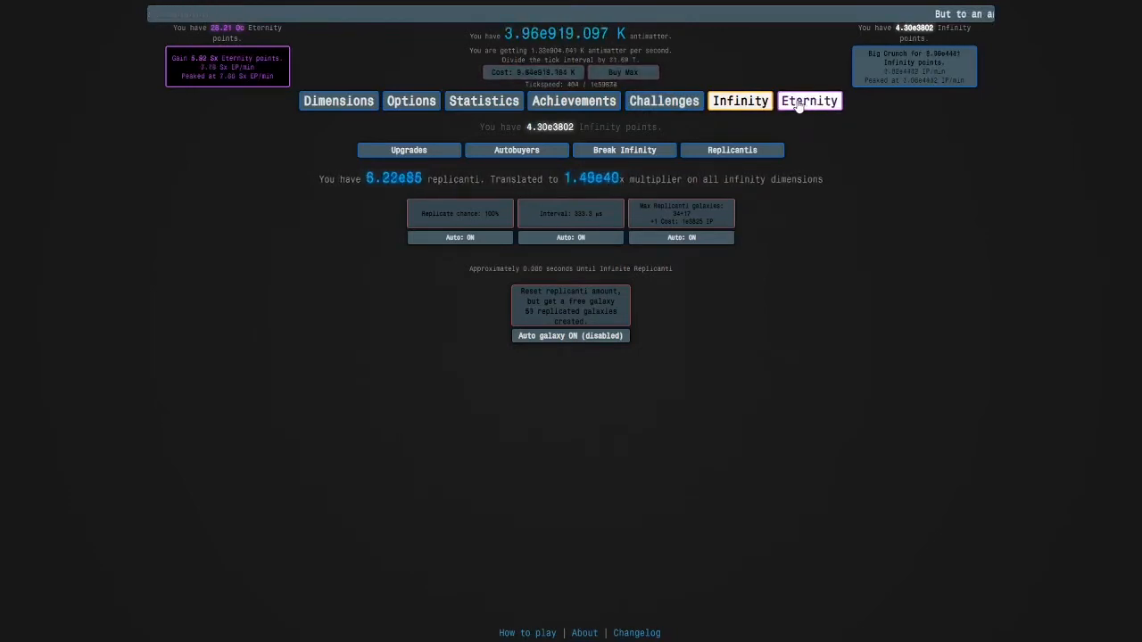
{"action": "left_click", "coordinate": [808, 100]}
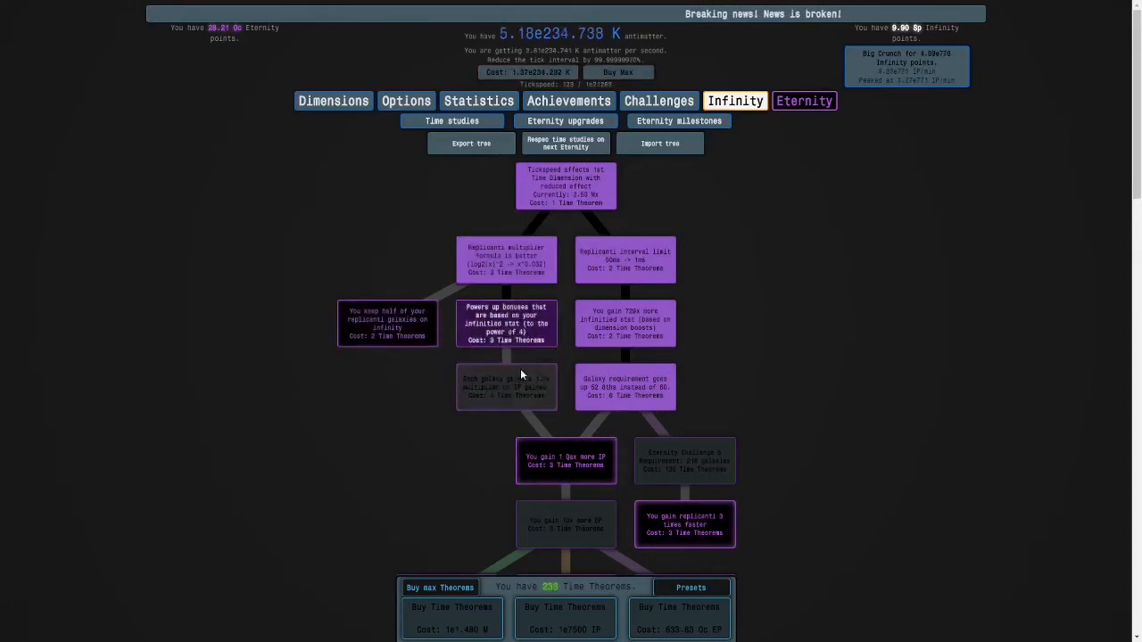
Step: Open the Eternity Challenges list and start Eternity Challenge 2
{"action": "scroll", "scroll_direction": "down", "scroll_amount": 3}
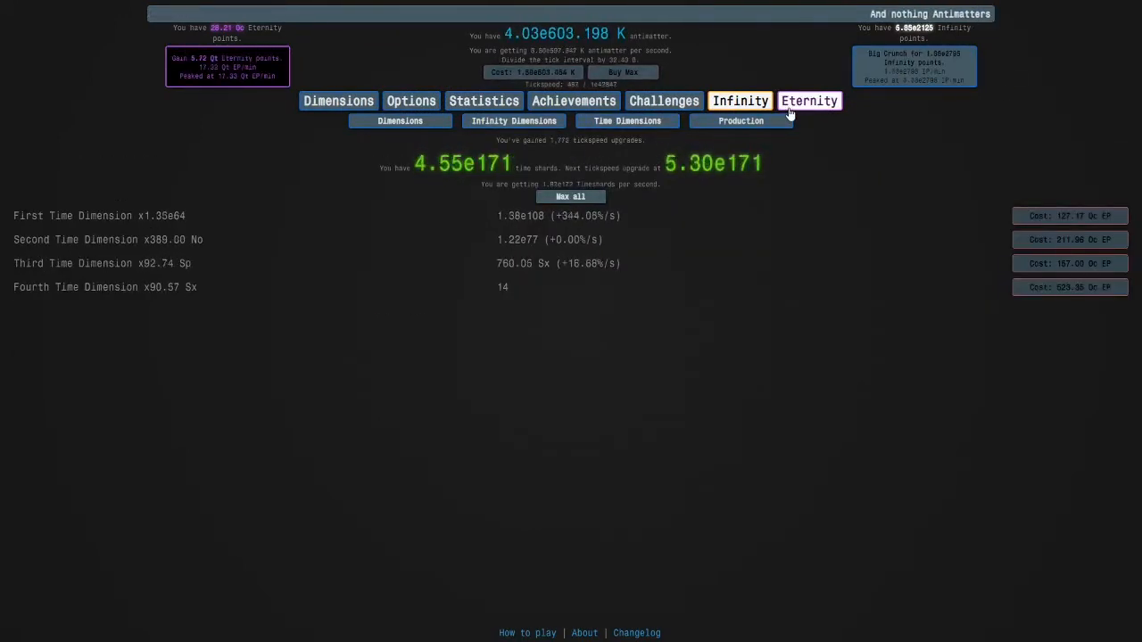
{"action": "left_click", "coordinate": [808, 100]}
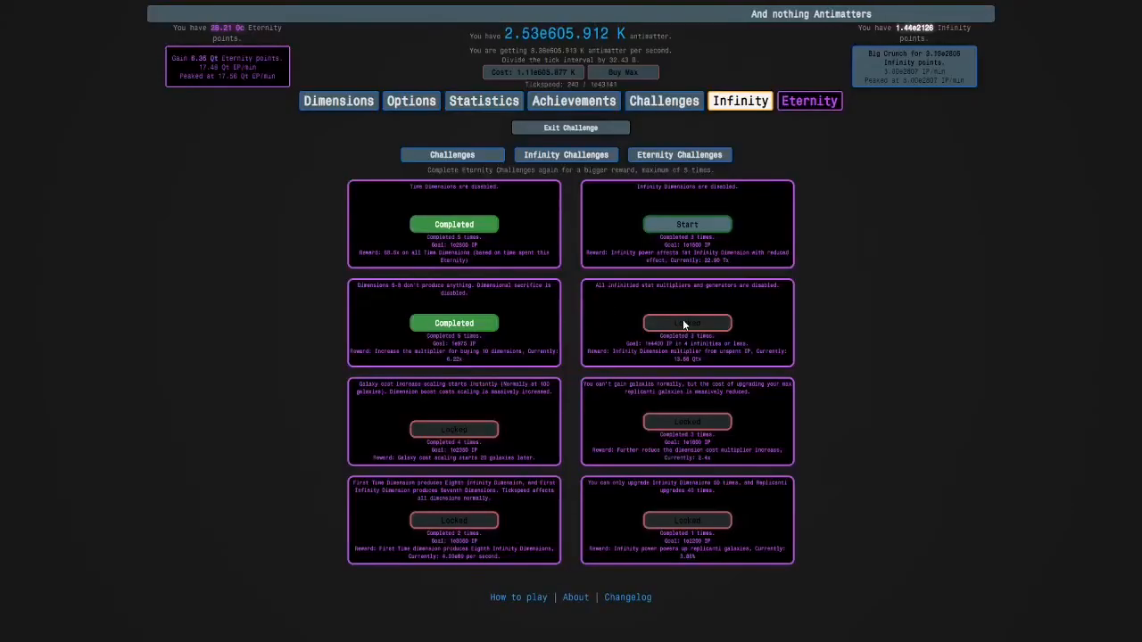
{"action": "left_click", "coordinate": [687, 224]}
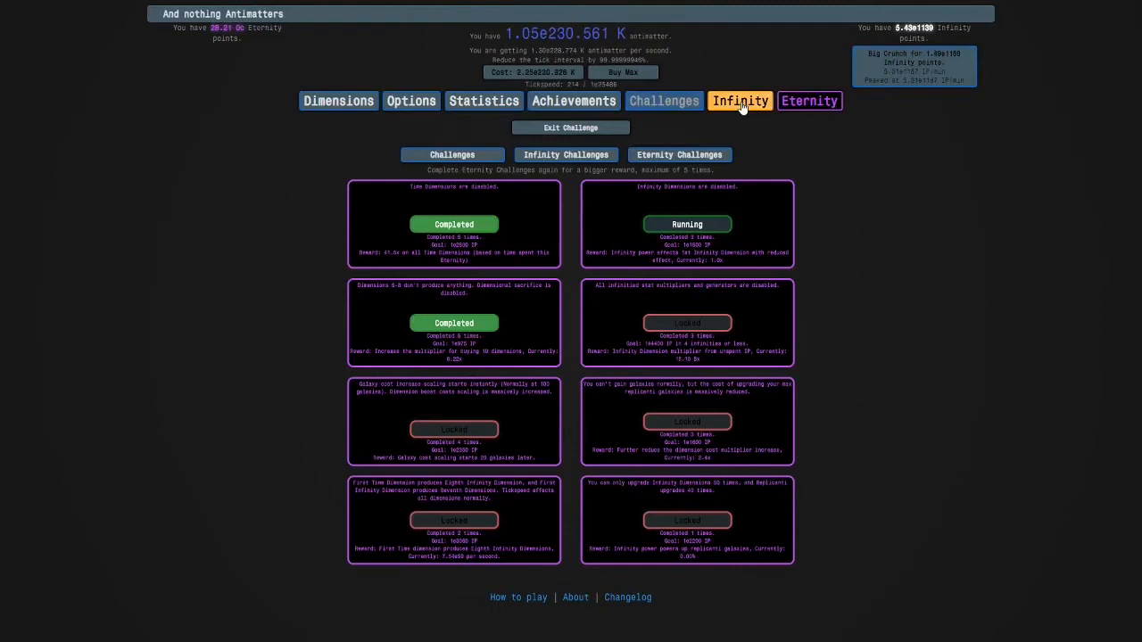
Step: Go to the time study tree and scroll down to the normal-dimension and IP formula studies
{"action": "left_click", "coordinate": [739, 101]}
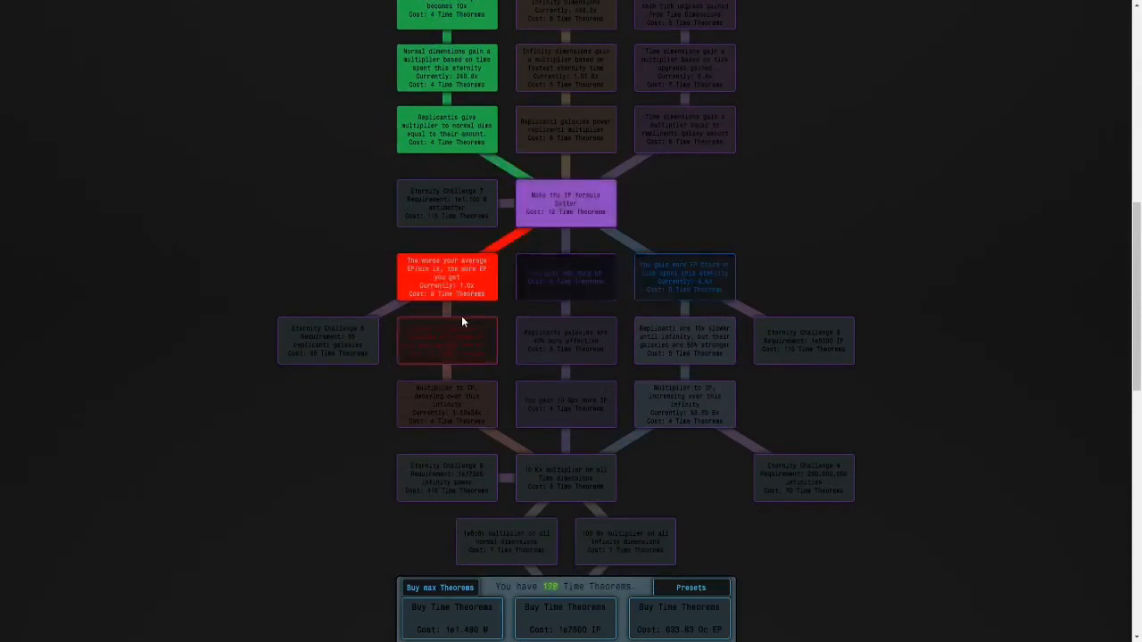
{"action": "scroll", "scroll_direction": "down", "scroll_amount": 3}
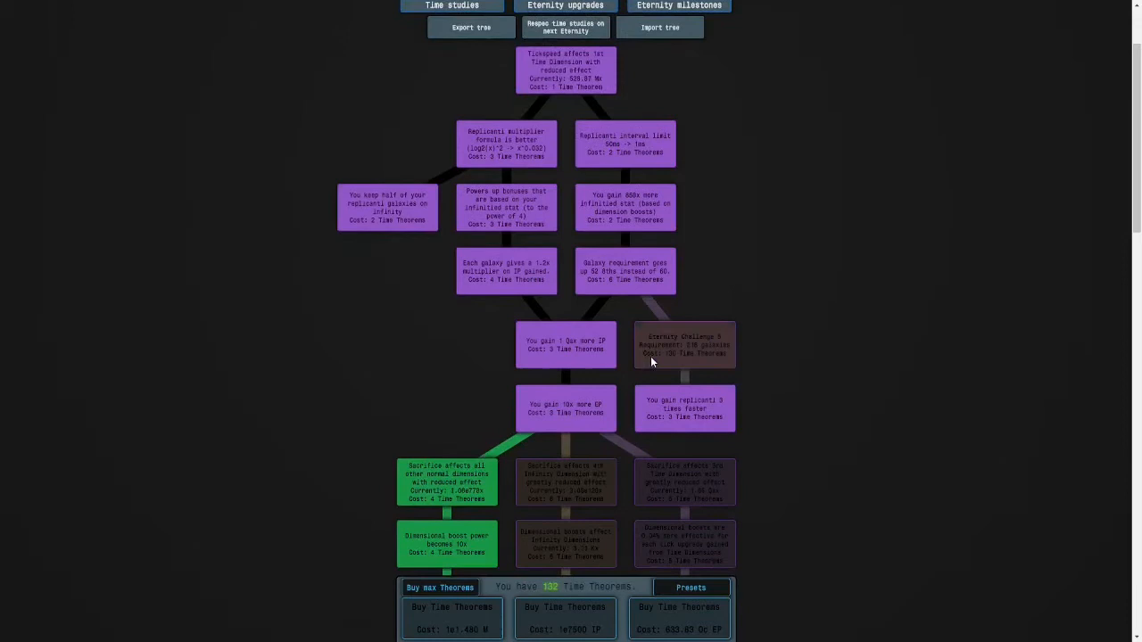
{"action": "scroll", "scroll_direction": "down", "scroll_amount": 3}
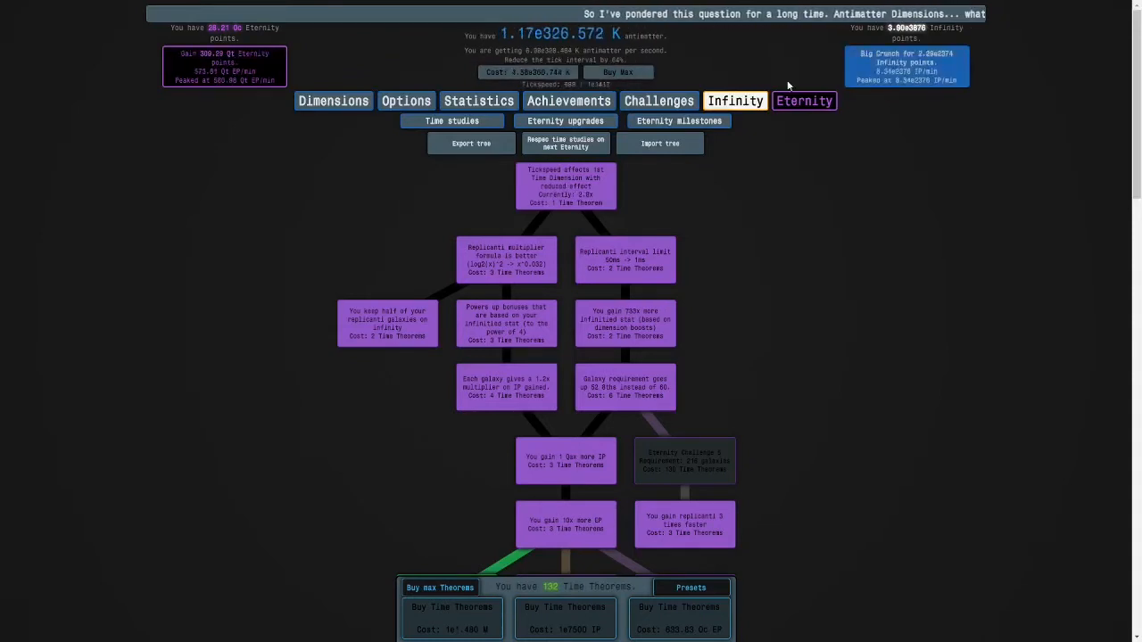
{"action": "left_click", "coordinate": [735, 100]}
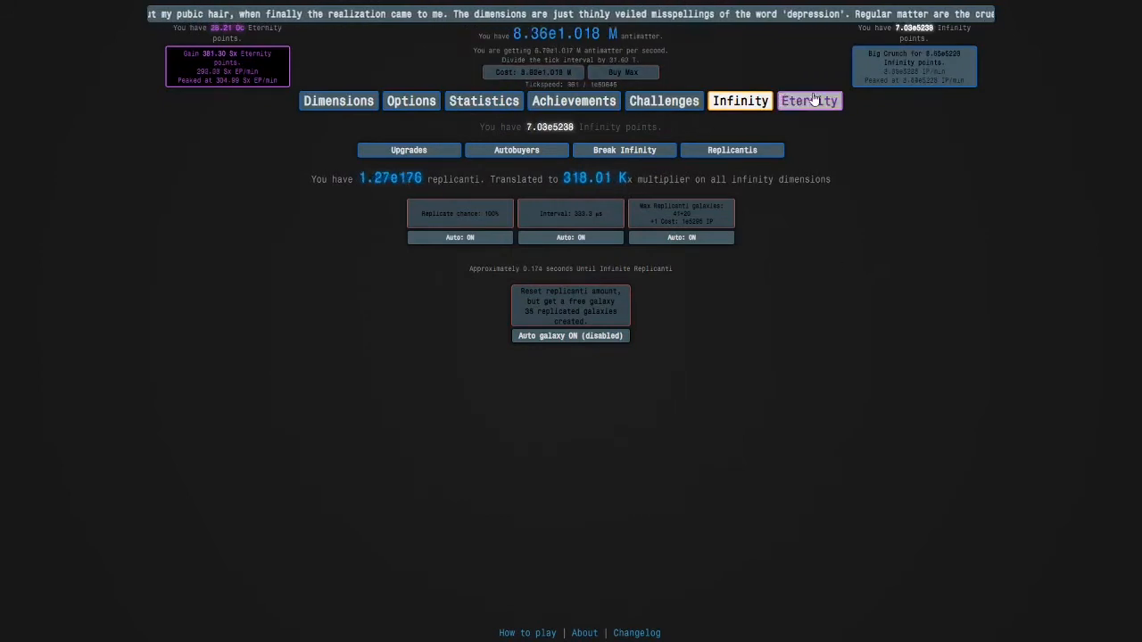
{"action": "left_click", "coordinate": [806, 100]}
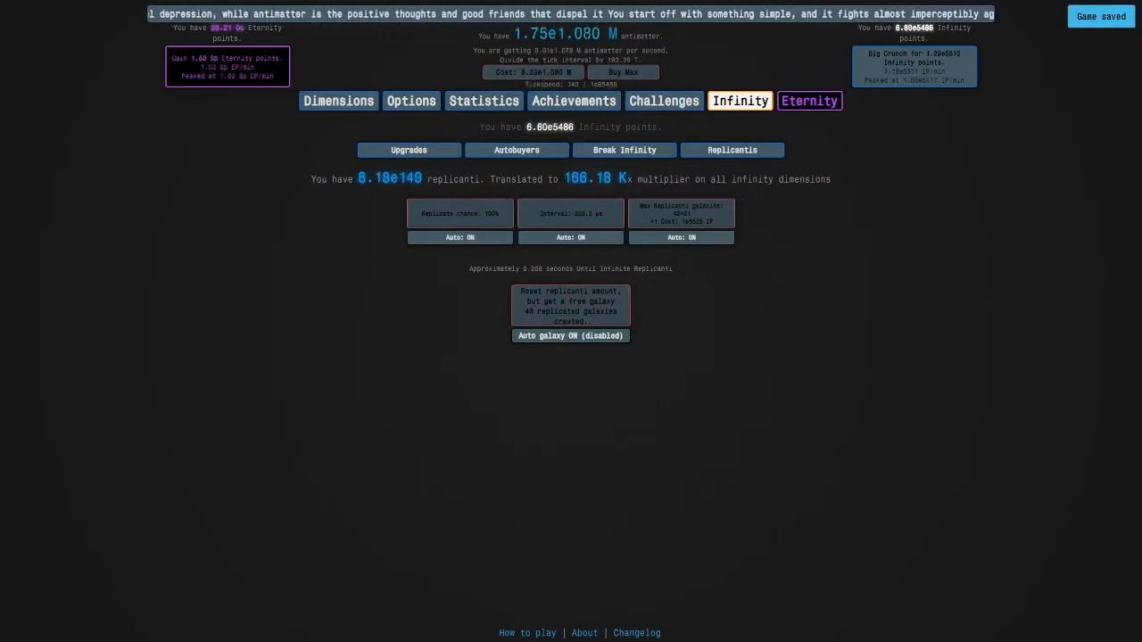
{"action": "left_click", "coordinate": [807, 101]}
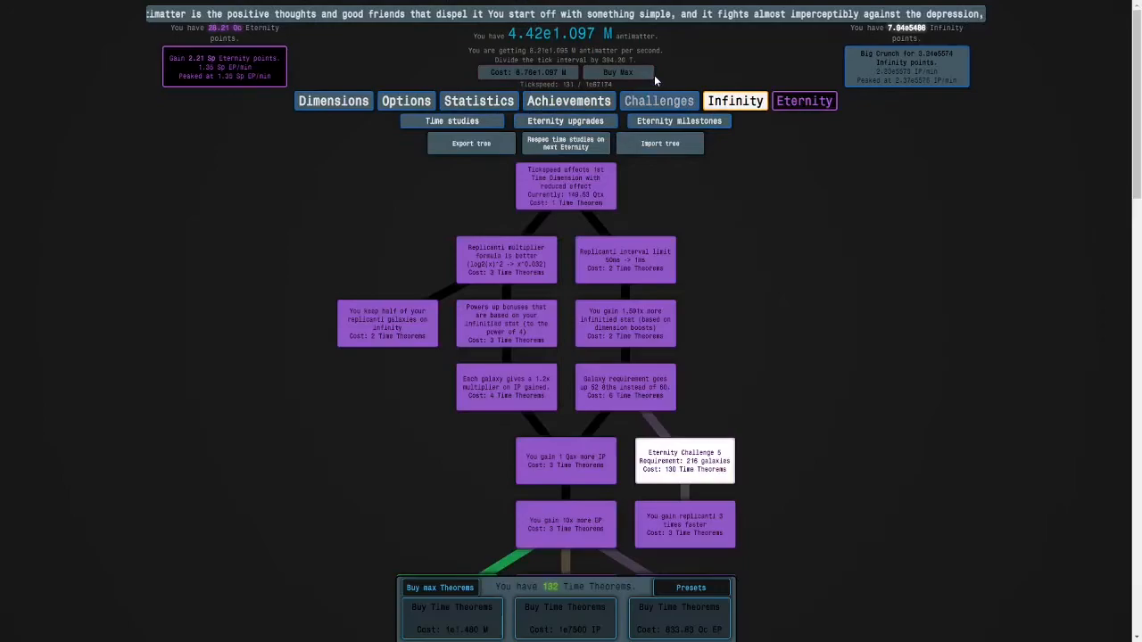
Step: Eternity out of the challenge and return to the emptied study tree with 247 Time Theorems
{"action": "scroll", "scroll_direction": "down", "scroll_amount": 3}
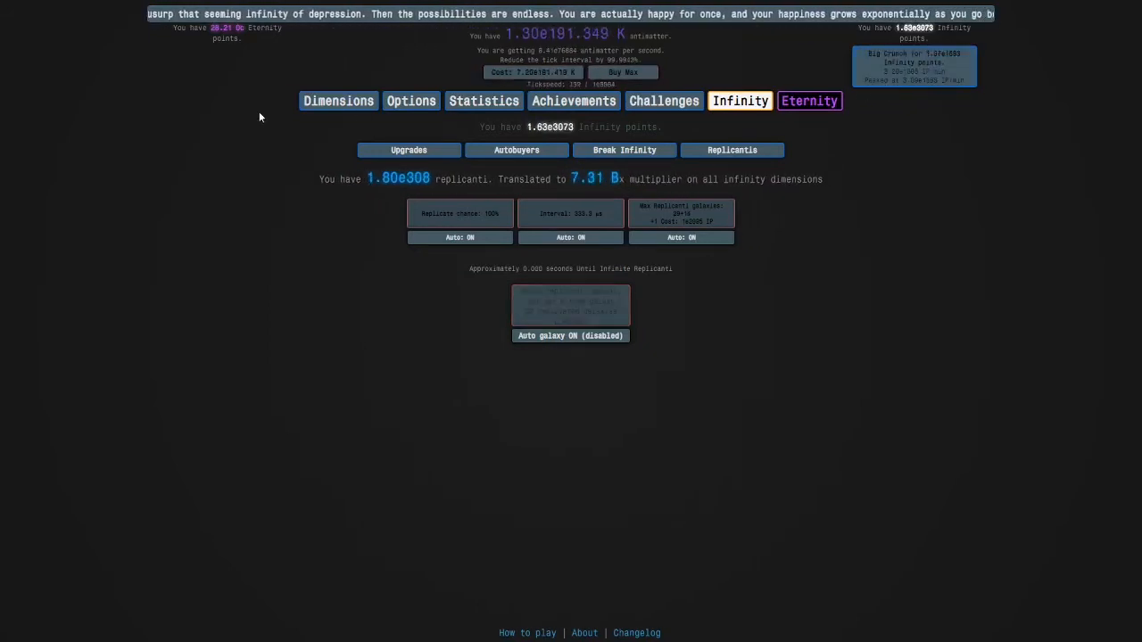
{"action": "left_click", "coordinate": [804, 101]}
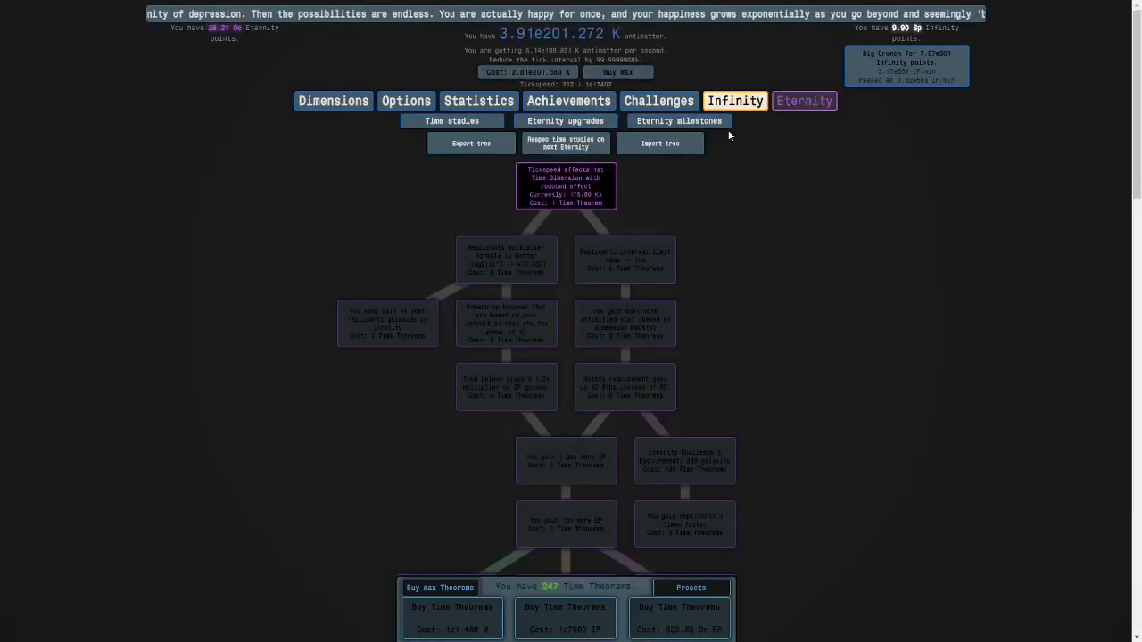
Step: Buy the replicanti multiplier and time dimension multiplier studies, then restart Eternity Challenge 2
{"action": "left_click", "coordinate": [506, 259]}
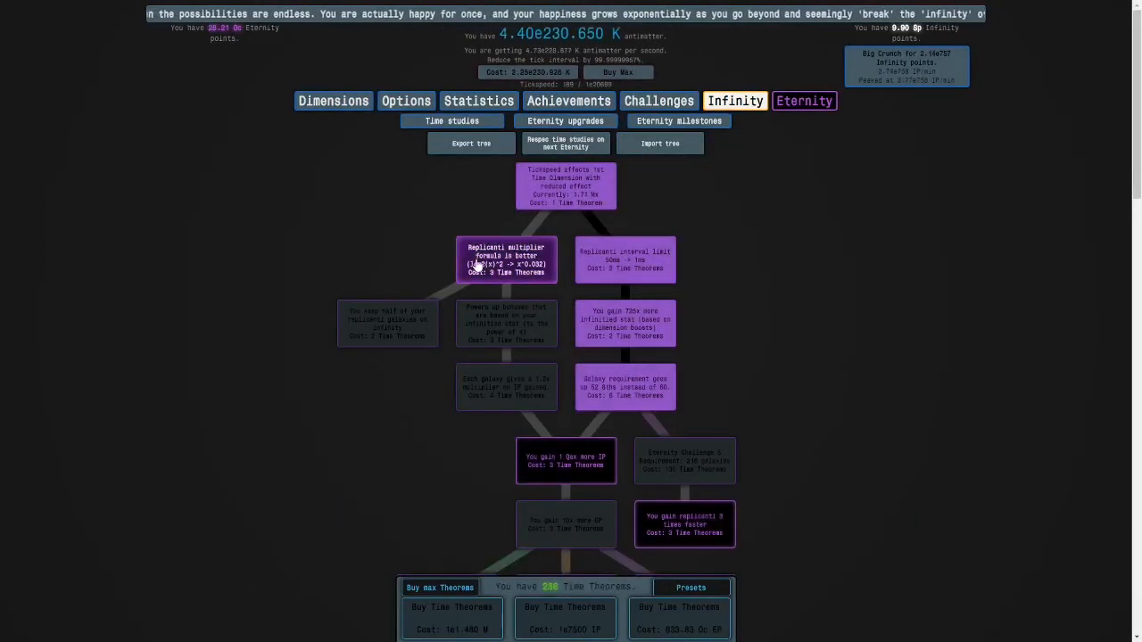
{"action": "scroll", "scroll_direction": "down", "scroll_amount": 3}
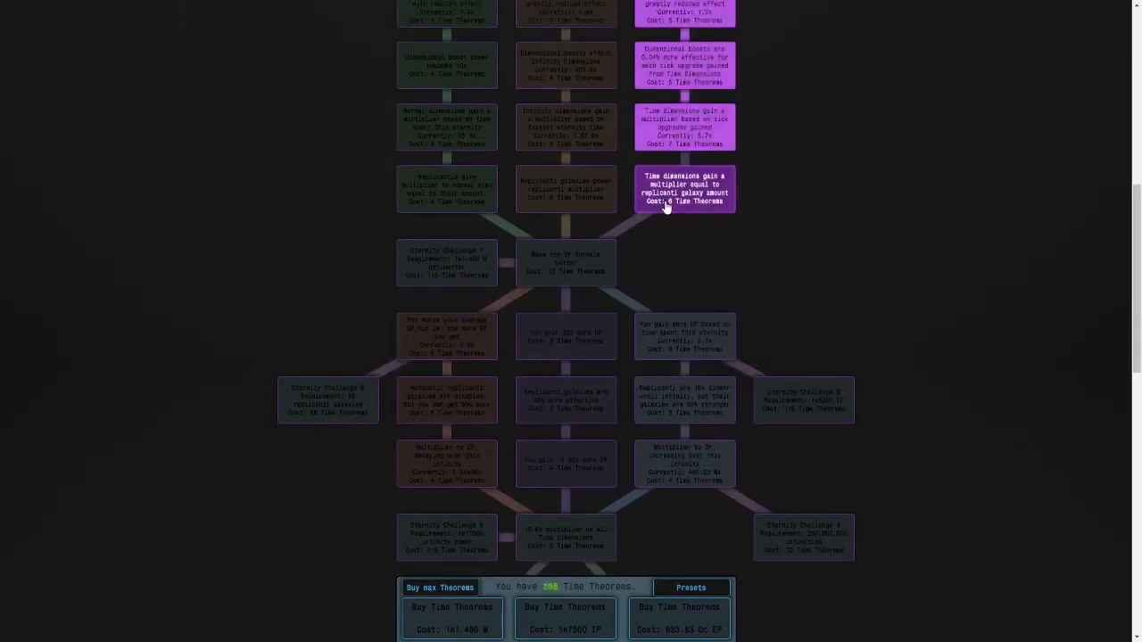
{"action": "scroll", "scroll_direction": "down", "scroll_amount": 3}
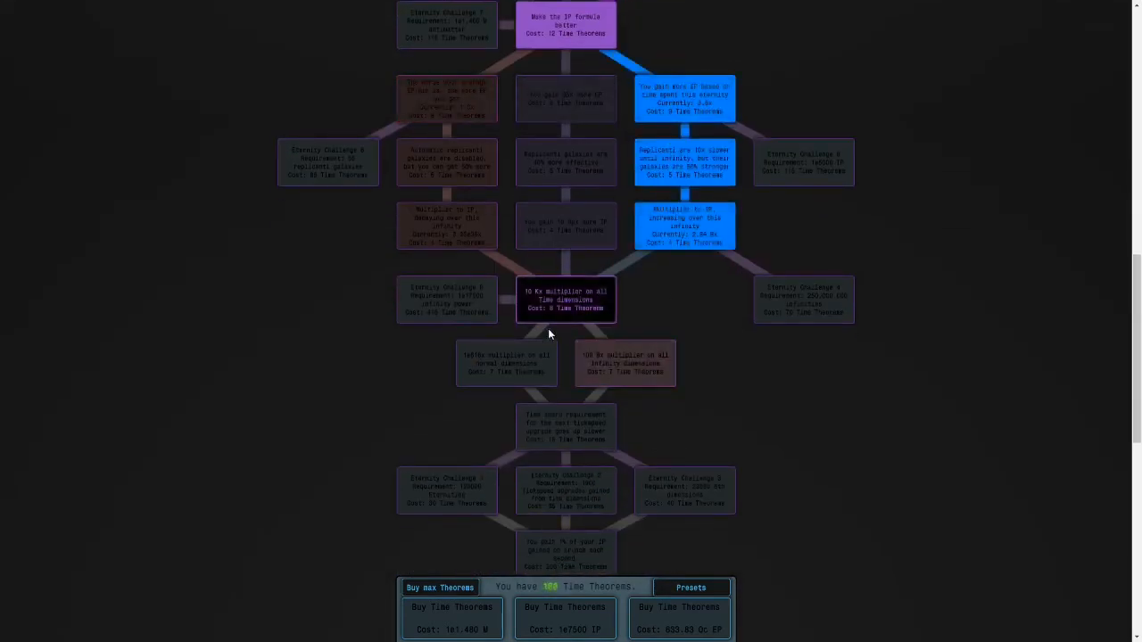
{"action": "left_click", "coordinate": [565, 299]}
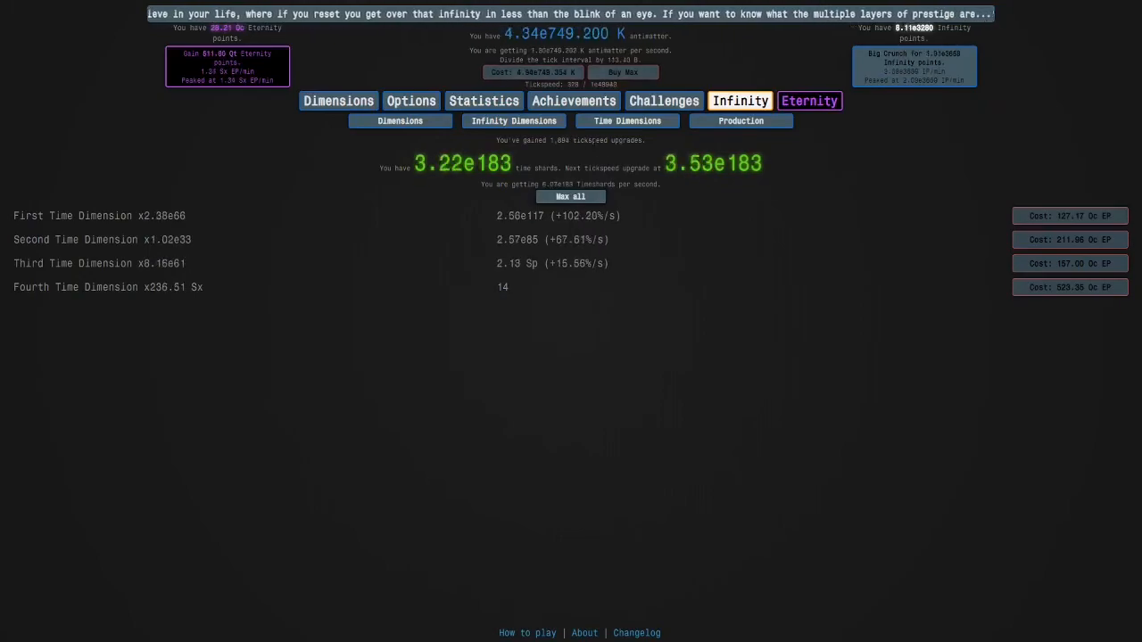
{"action": "left_click", "coordinate": [809, 100]}
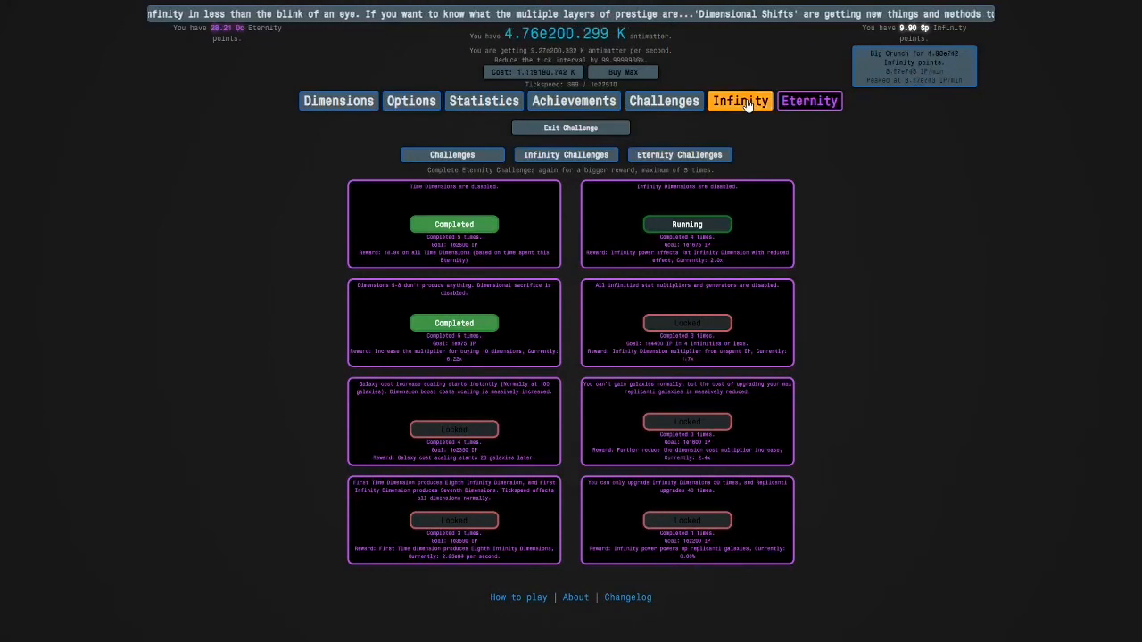
Step: Review the time study tree after completing Challenge 2, then switch to the normal dimensions view
{"action": "left_click", "coordinate": [739, 100]}
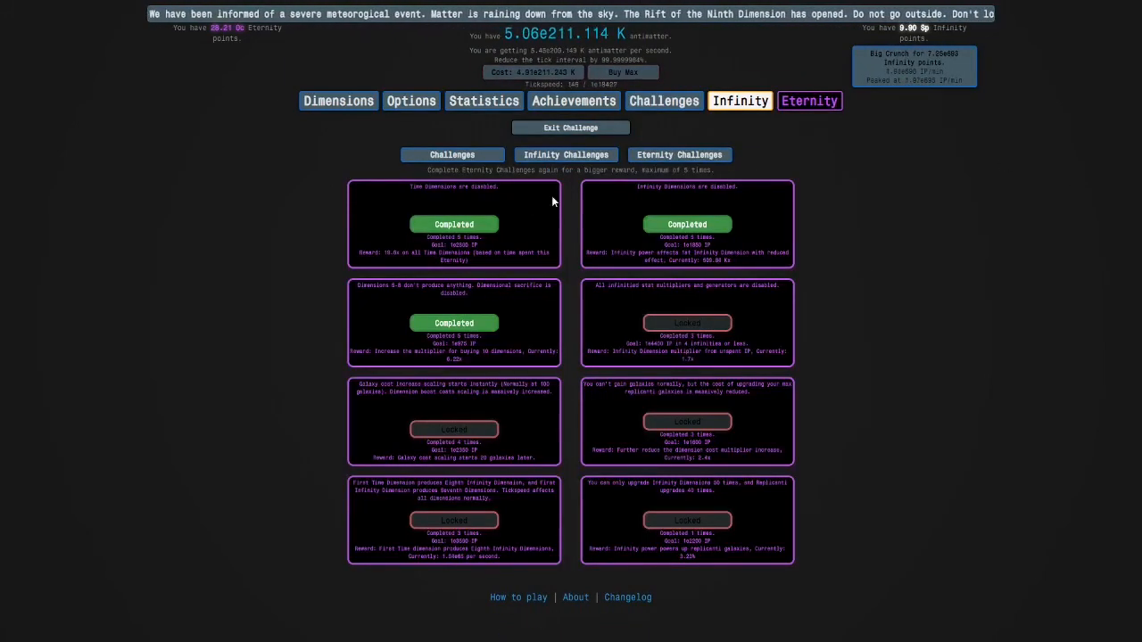
{"action": "mouse_move", "coordinate": [879, 469]}
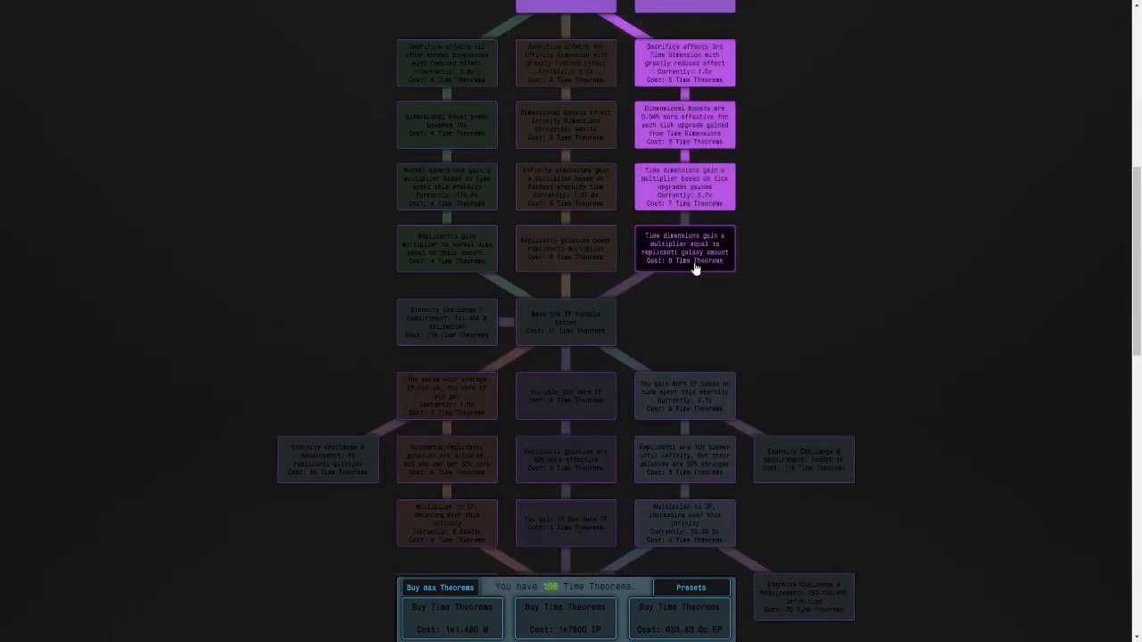
{"action": "scroll", "scroll_direction": "down", "scroll_amount": 3}
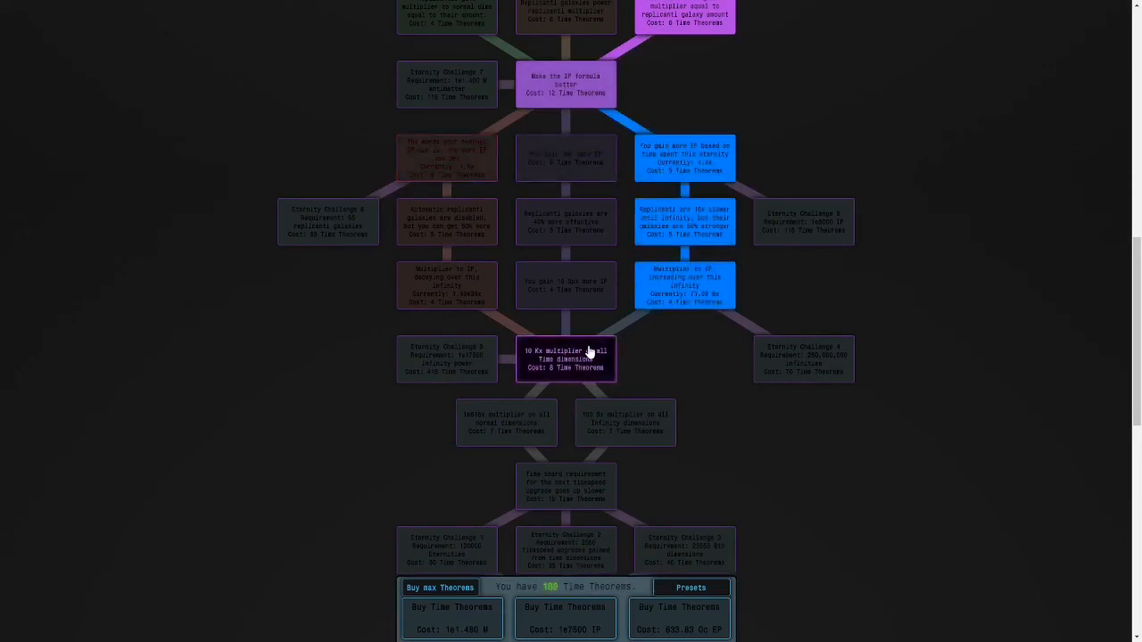
{"action": "scroll", "scroll_direction": "down", "scroll_amount": 3}
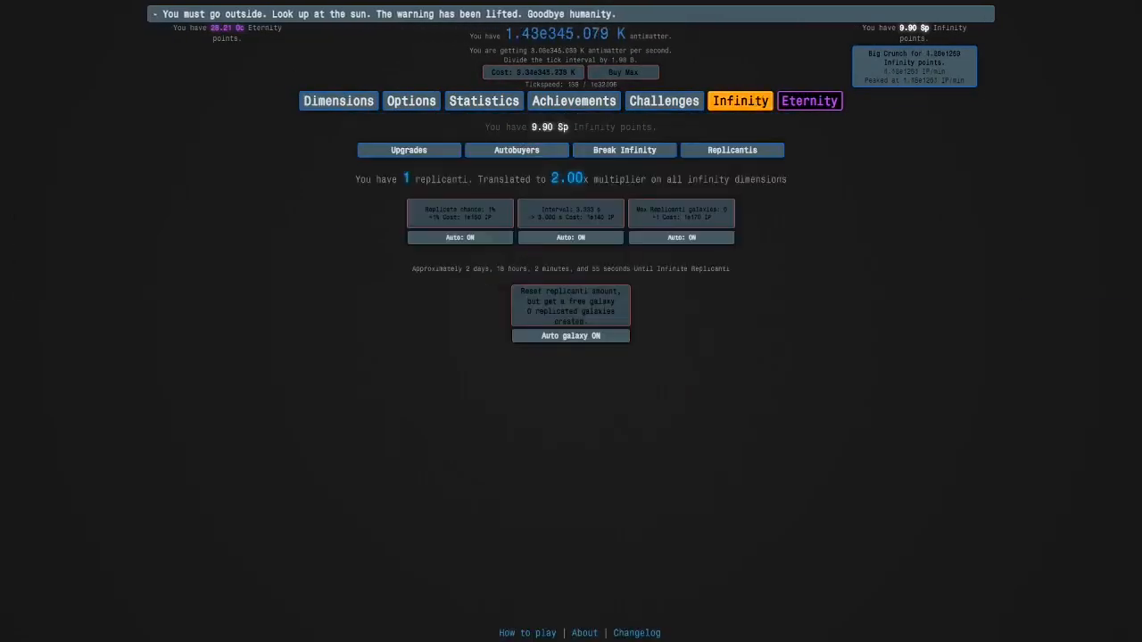
{"action": "left_click", "coordinate": [511, 149]}
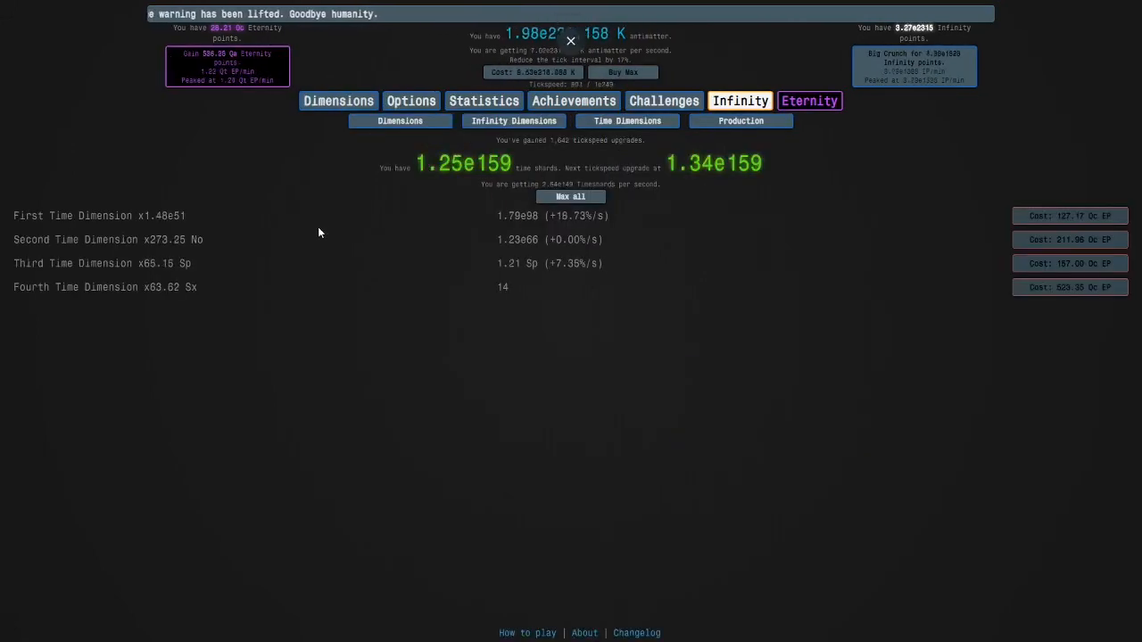
{"action": "left_click", "coordinate": [400, 120]}
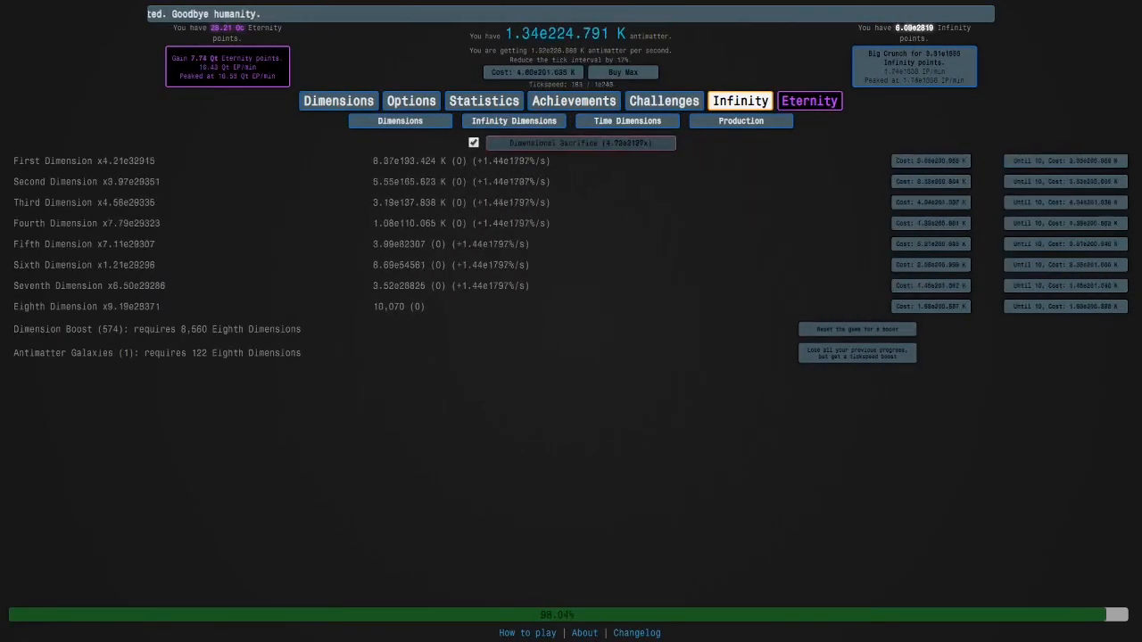